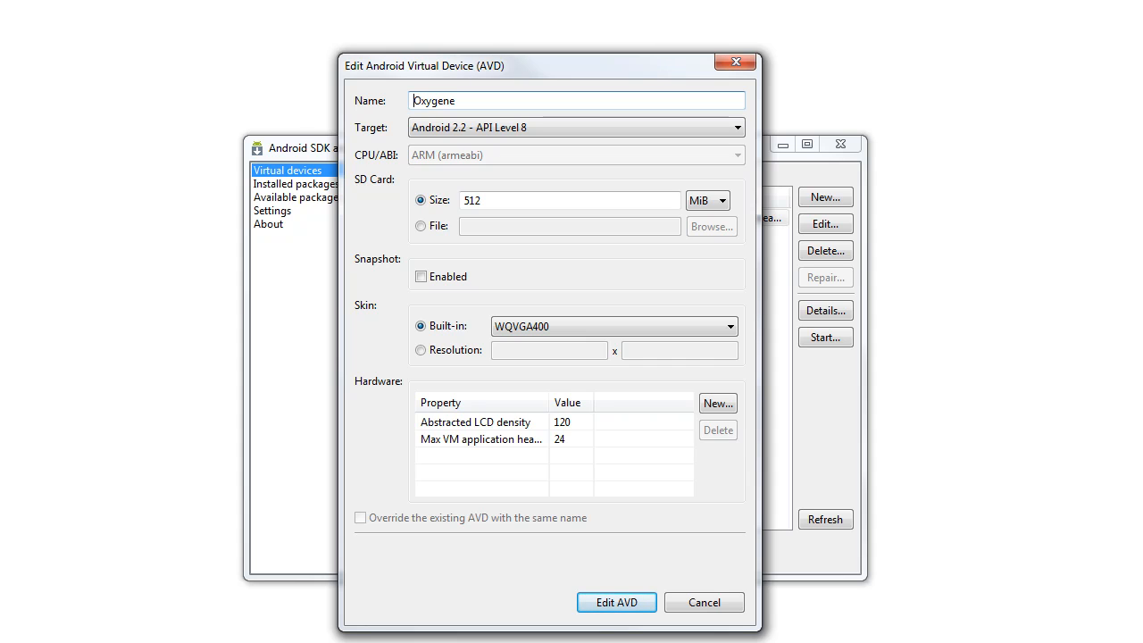
mouse_move(820, 215)
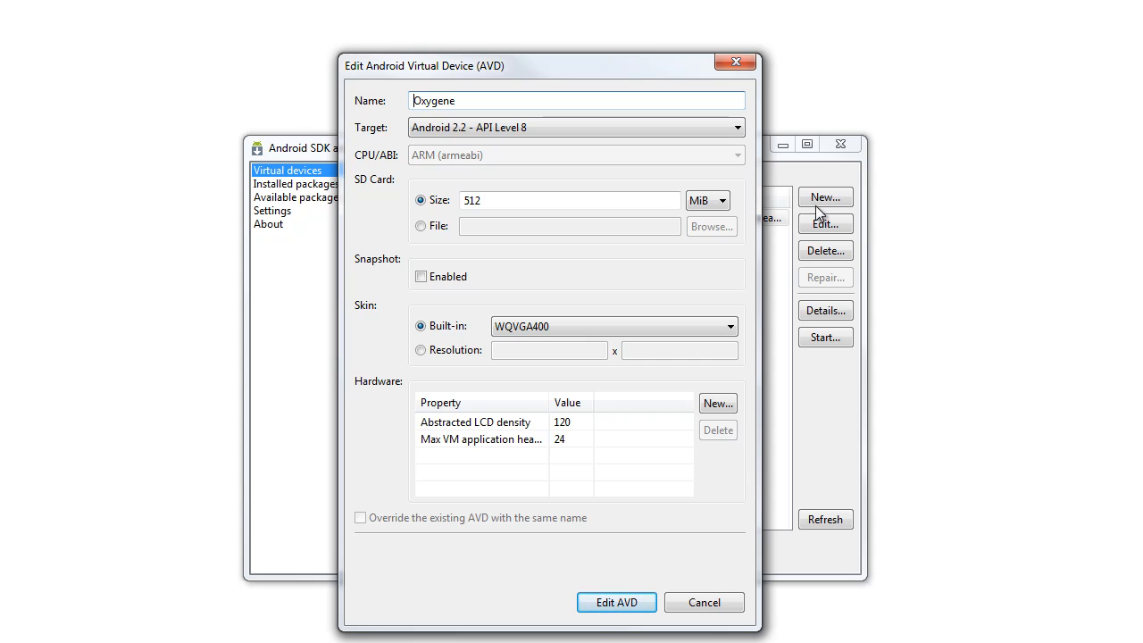
mouse_move(465, 150)
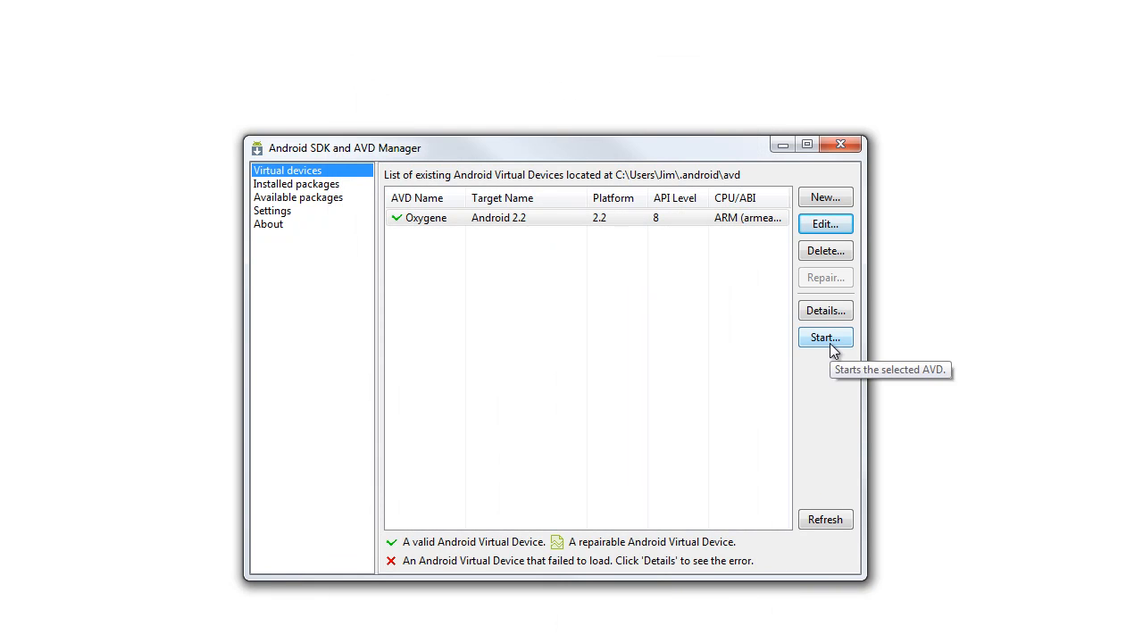
- Start the Oxygene Android 2.2 virtual device from the AVD Manager
left_click(826, 336)
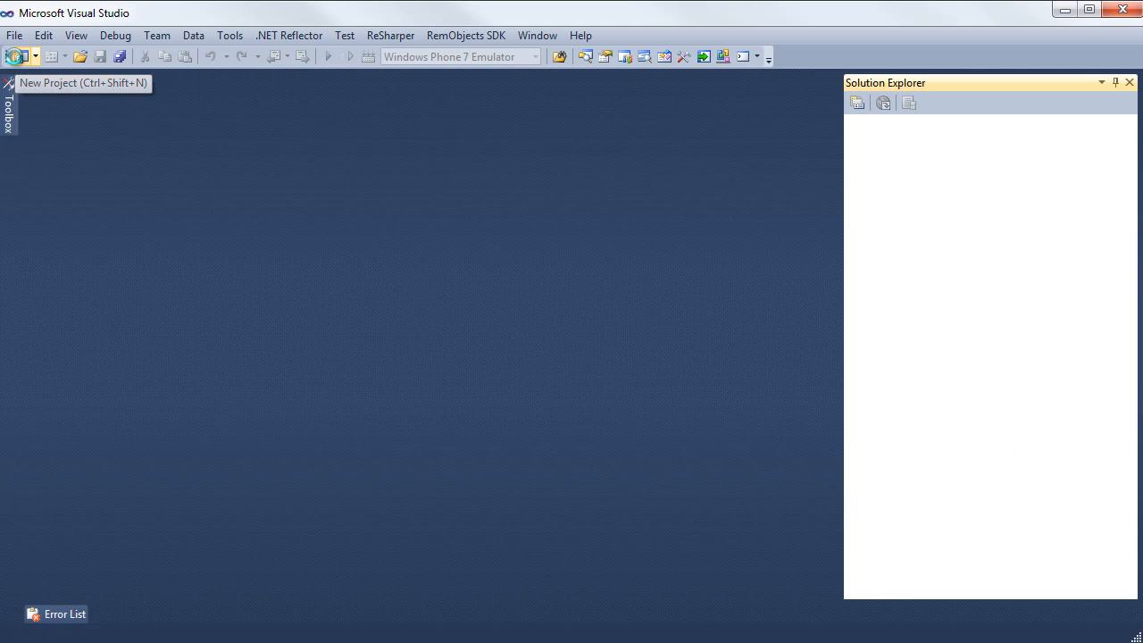
- Create a new Oxygene for Java Android Application project, org.me.androidapplication1
left_click(14, 55)
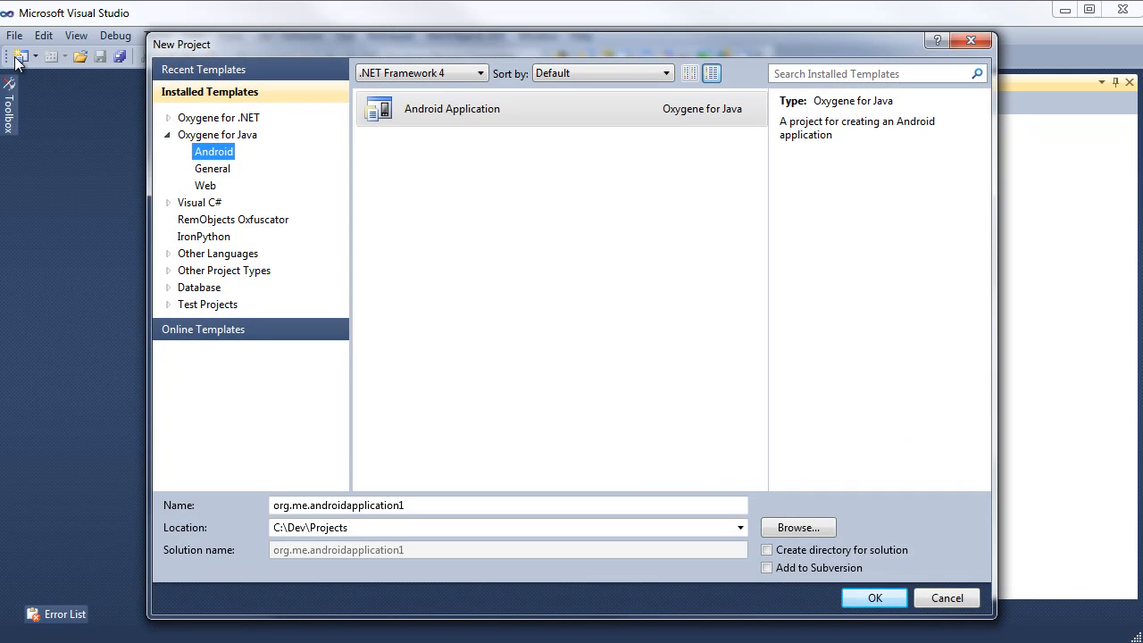
mouse_move(400, 155)
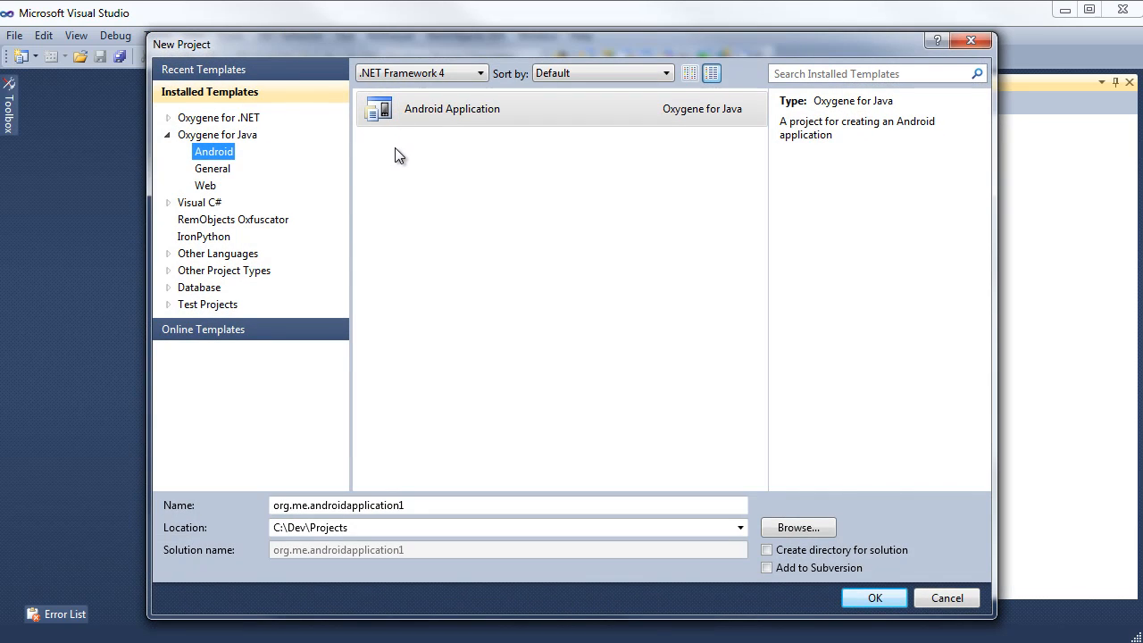
mouse_move(571, 416)
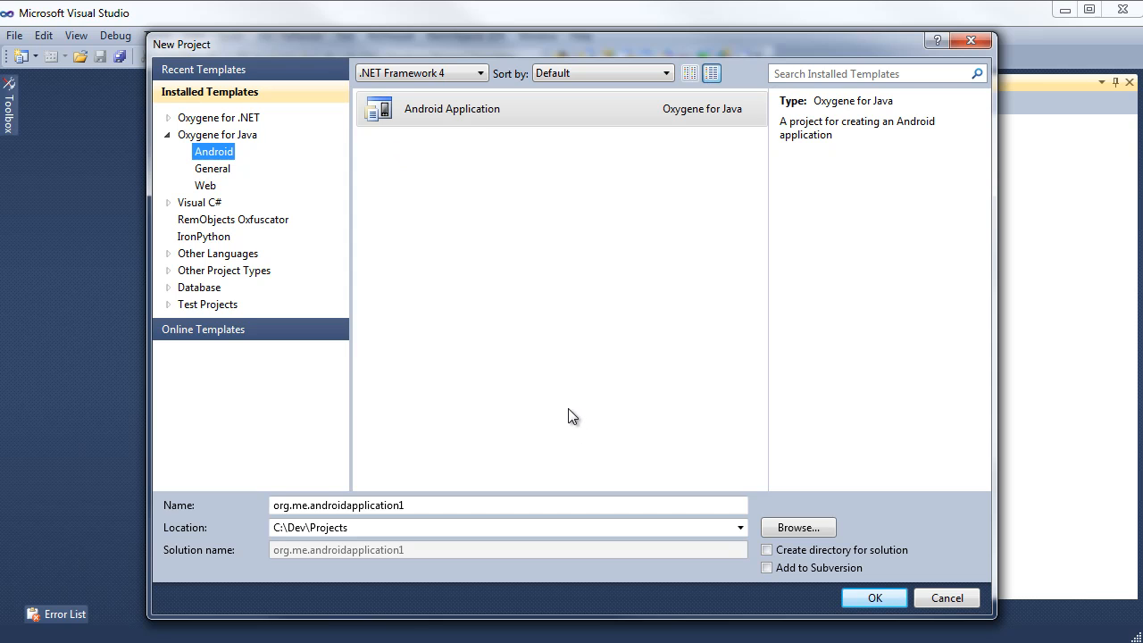
left_click(874, 597)
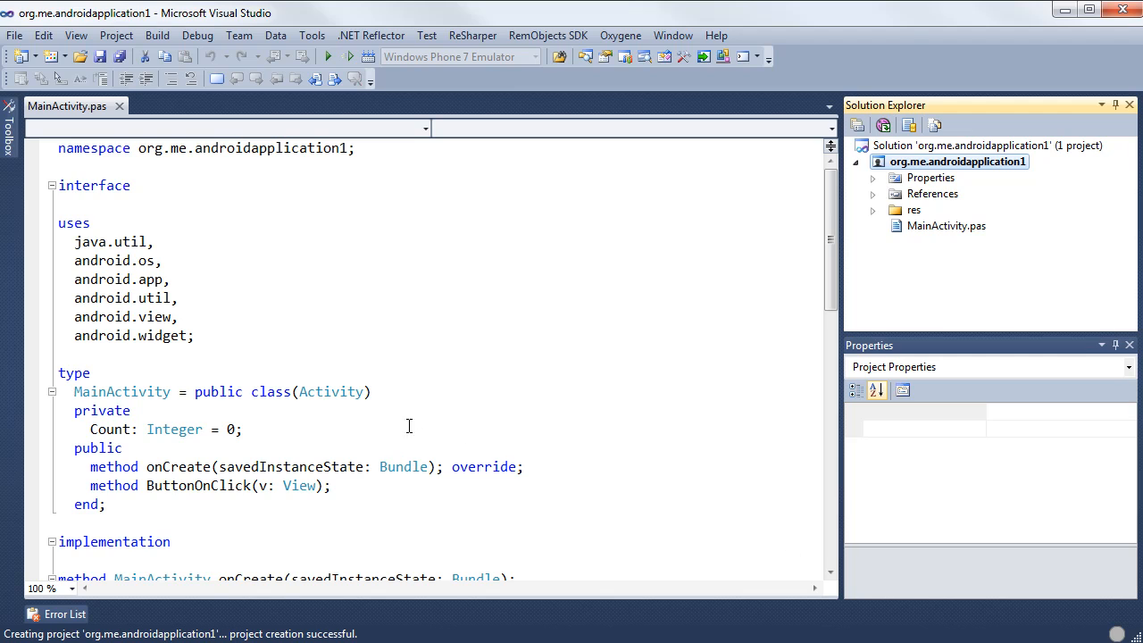
mouse_move(679, 330)
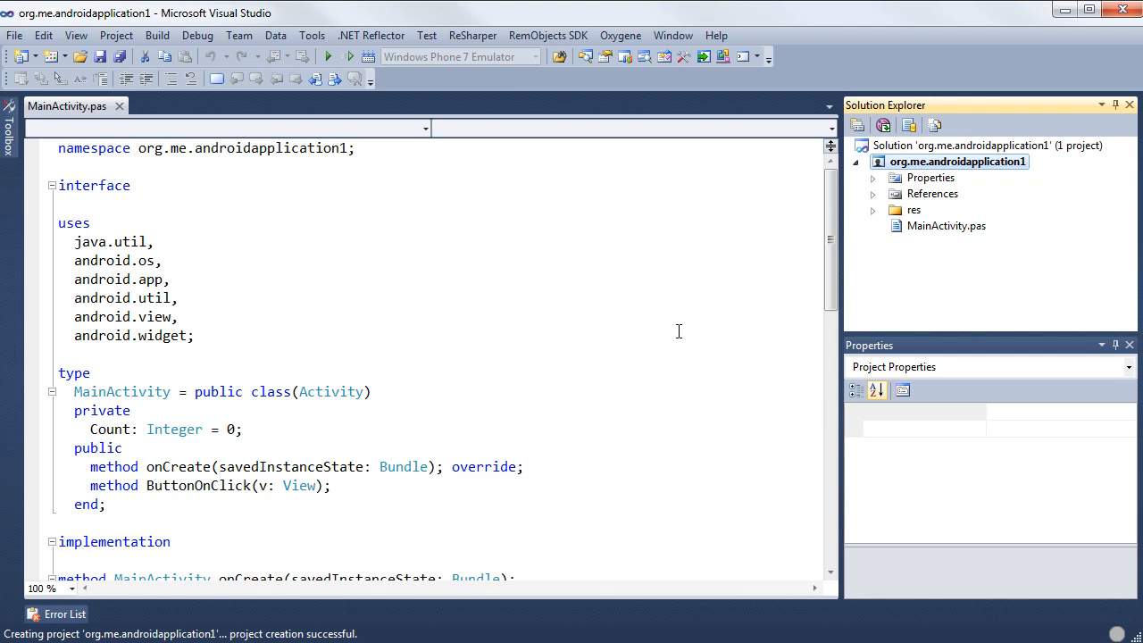
- Open res > layout > main.xml showing the LinearLayout with MyButton
left_click(872, 211)
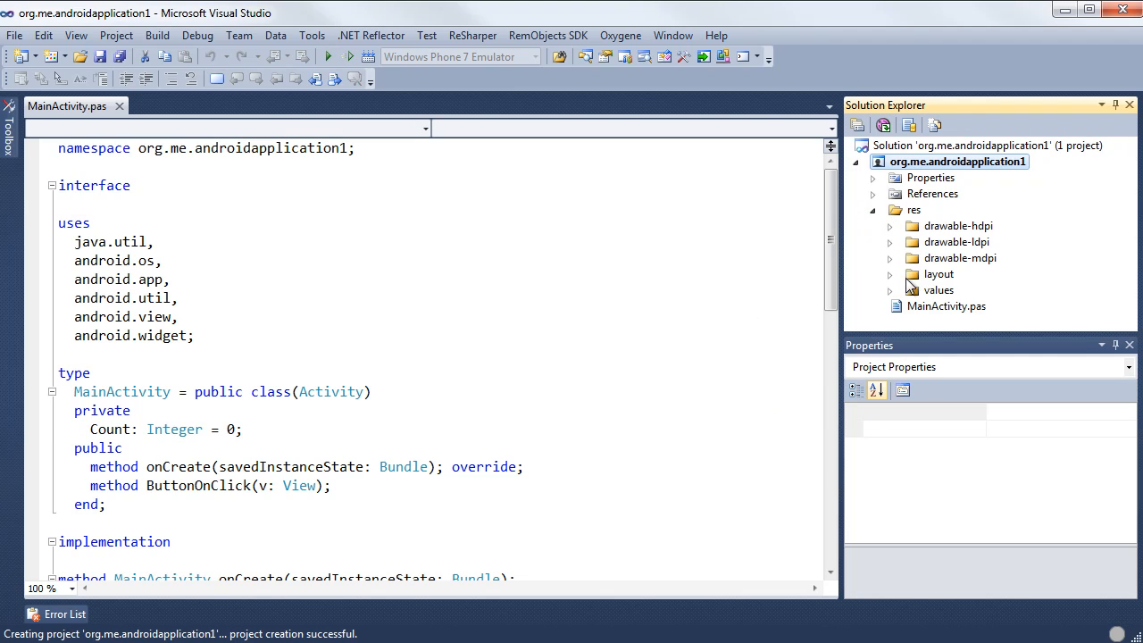
left_click(890, 276)
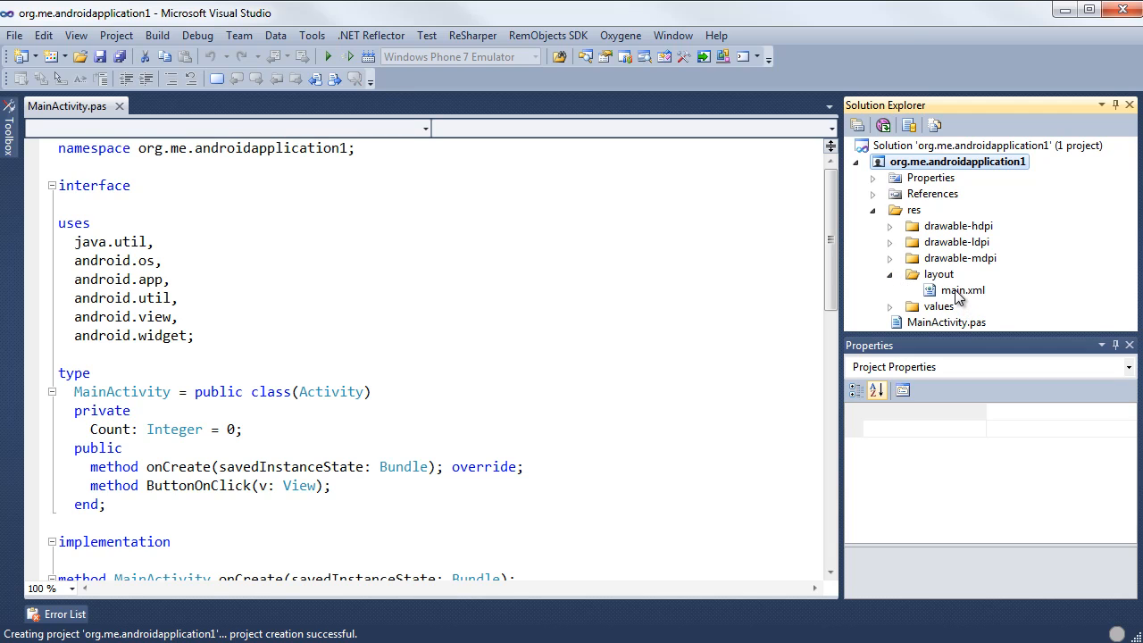
double_click(963, 289)
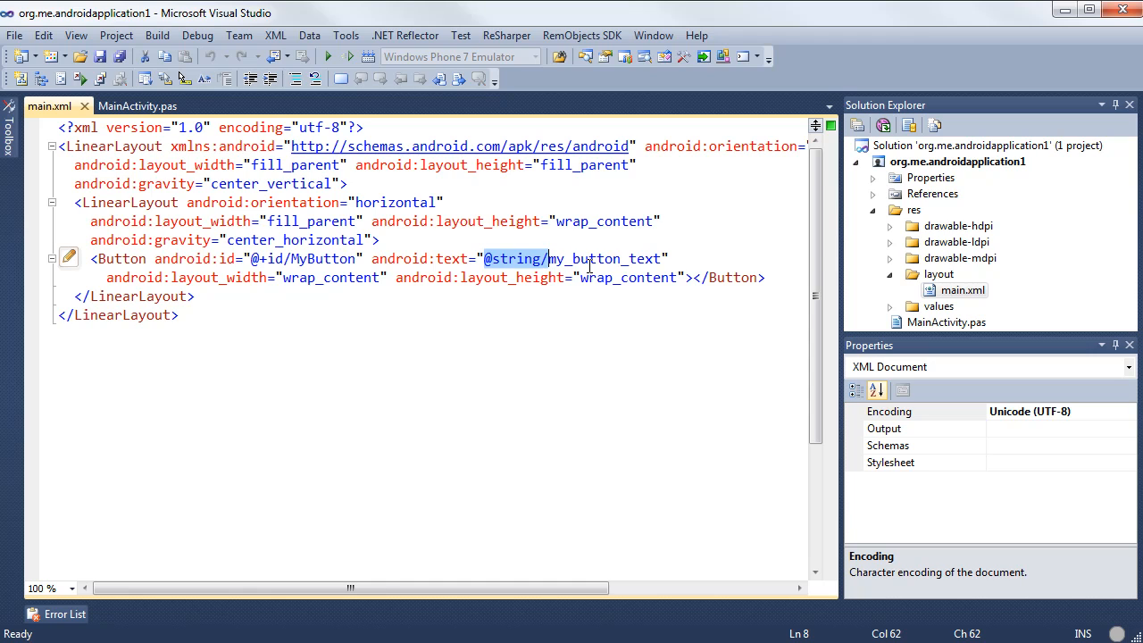
- Open res > values > strings.xml beside main.xml to view app_name and the button text resources
left_click(965, 289)
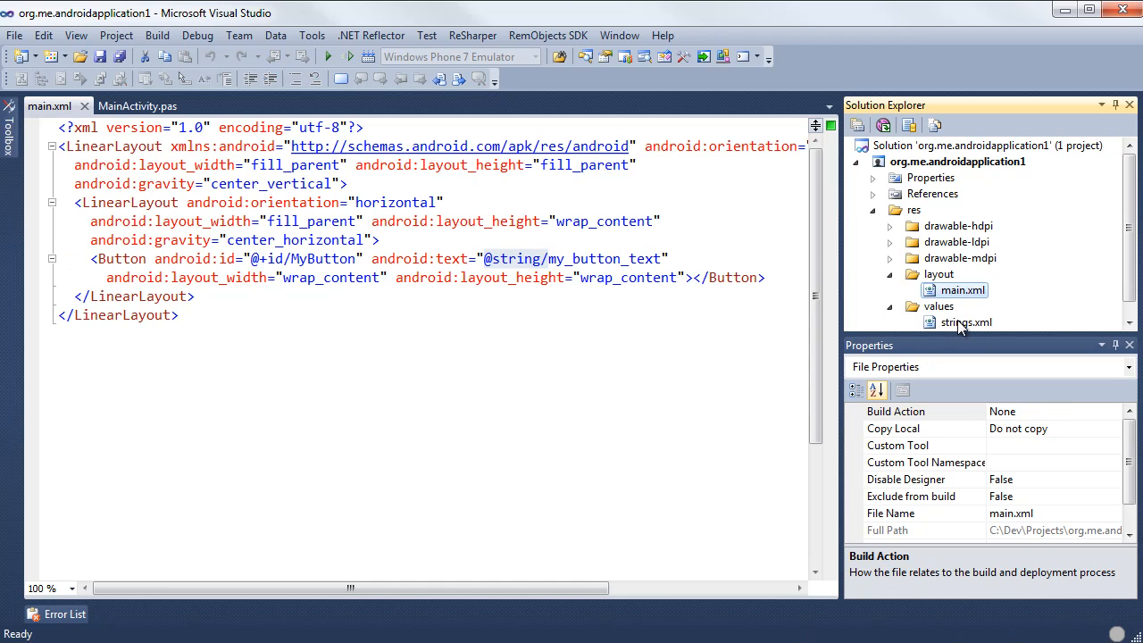
double_click(965, 321)
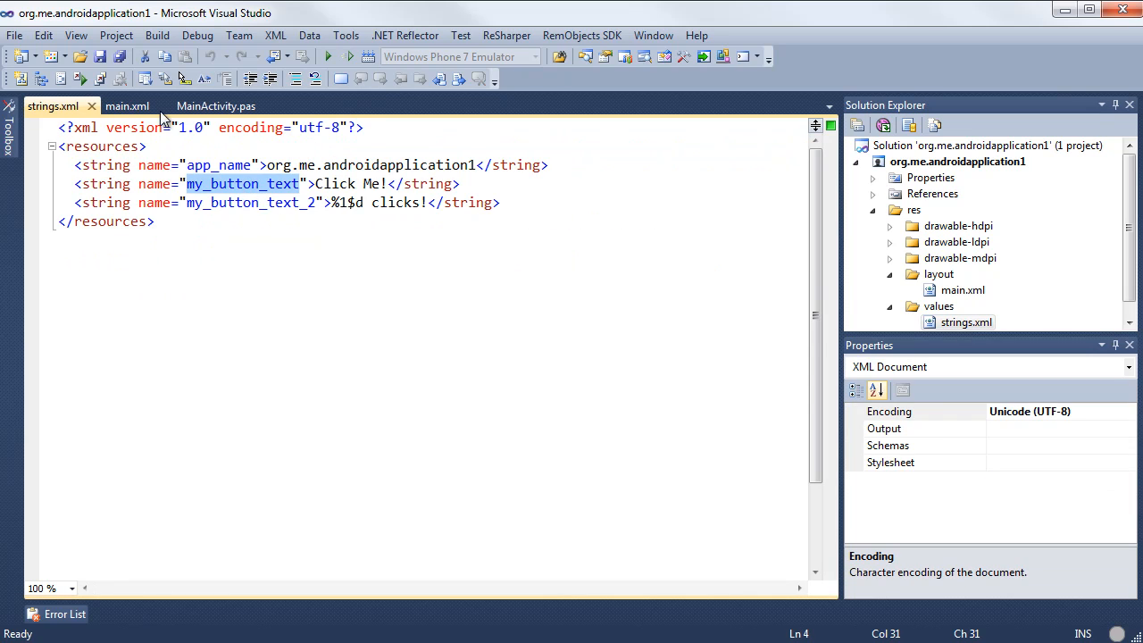
left_click(127, 105)
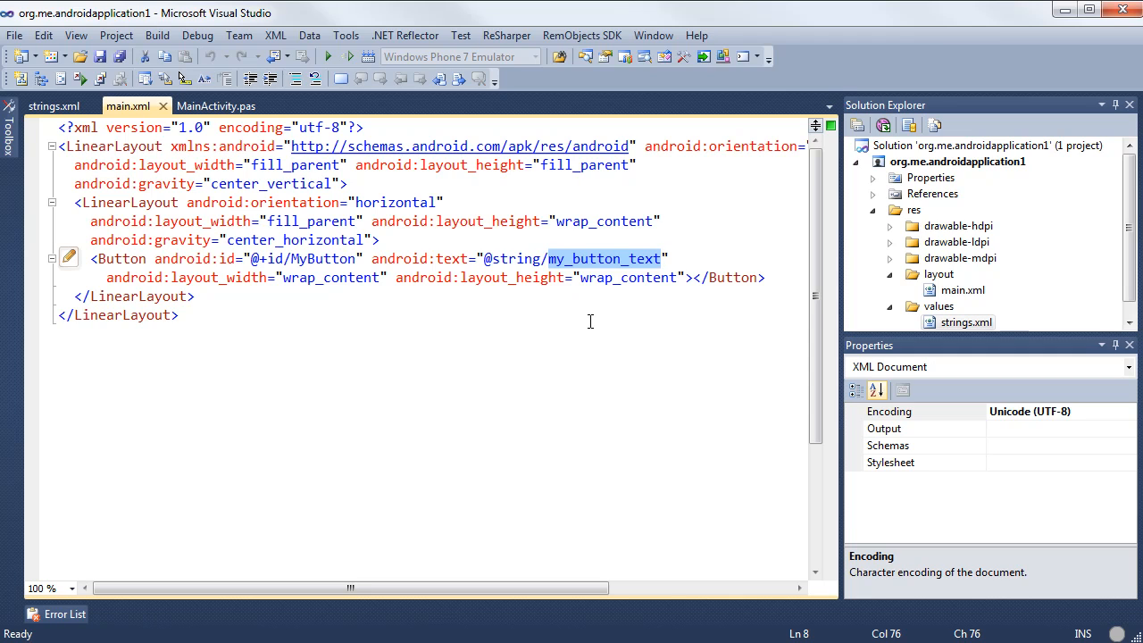
mouse_move(479, 293)
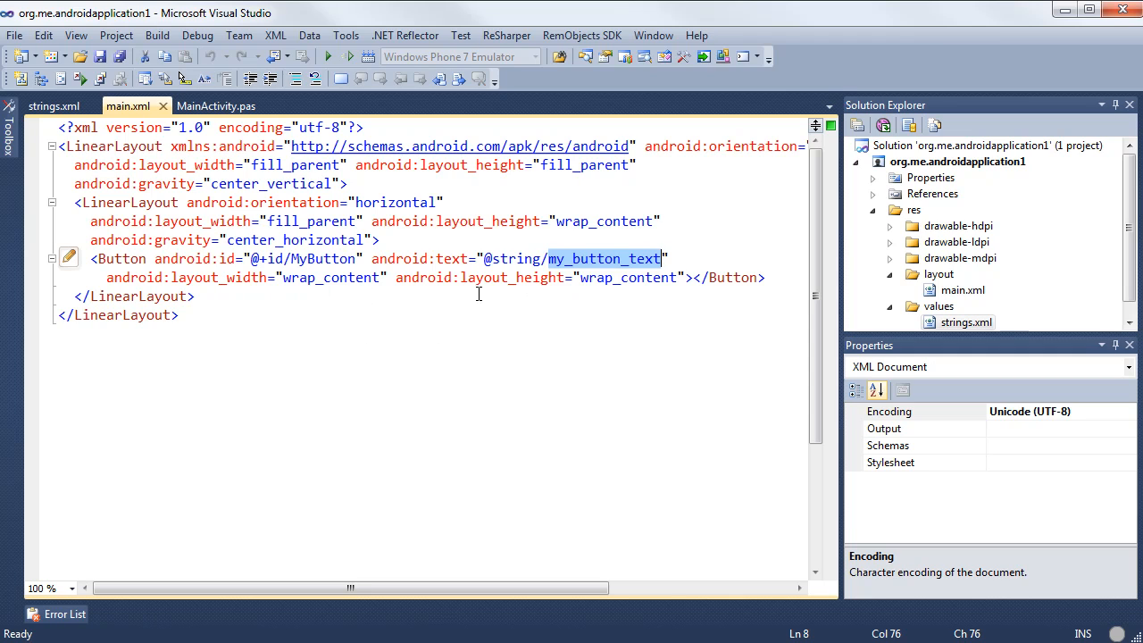
mouse_move(617, 334)
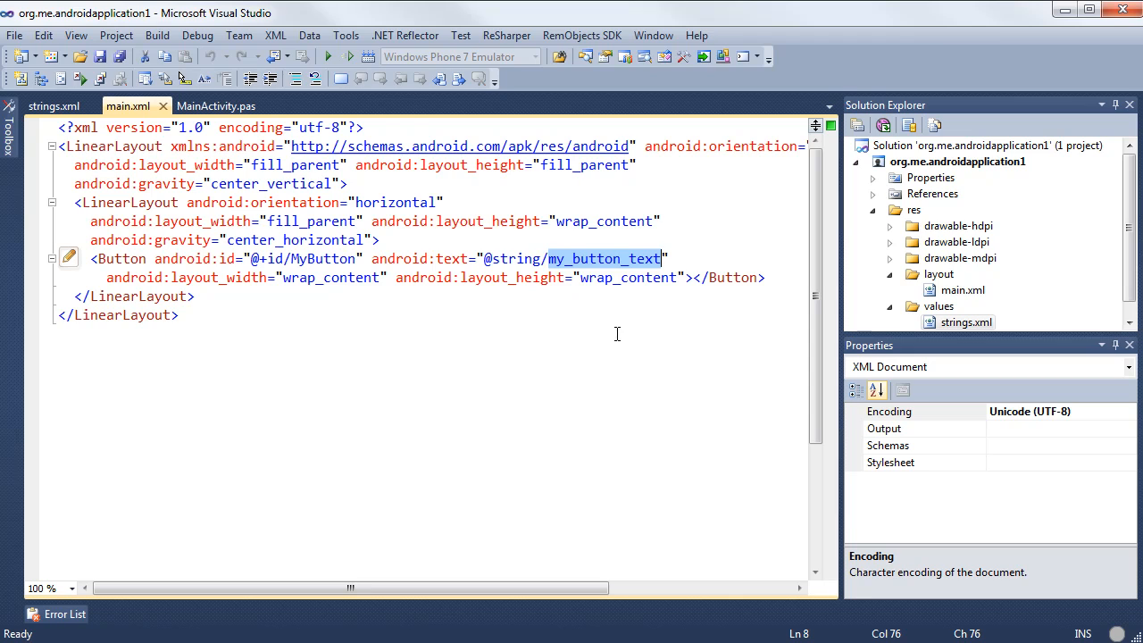
mouse_move(608, 322)
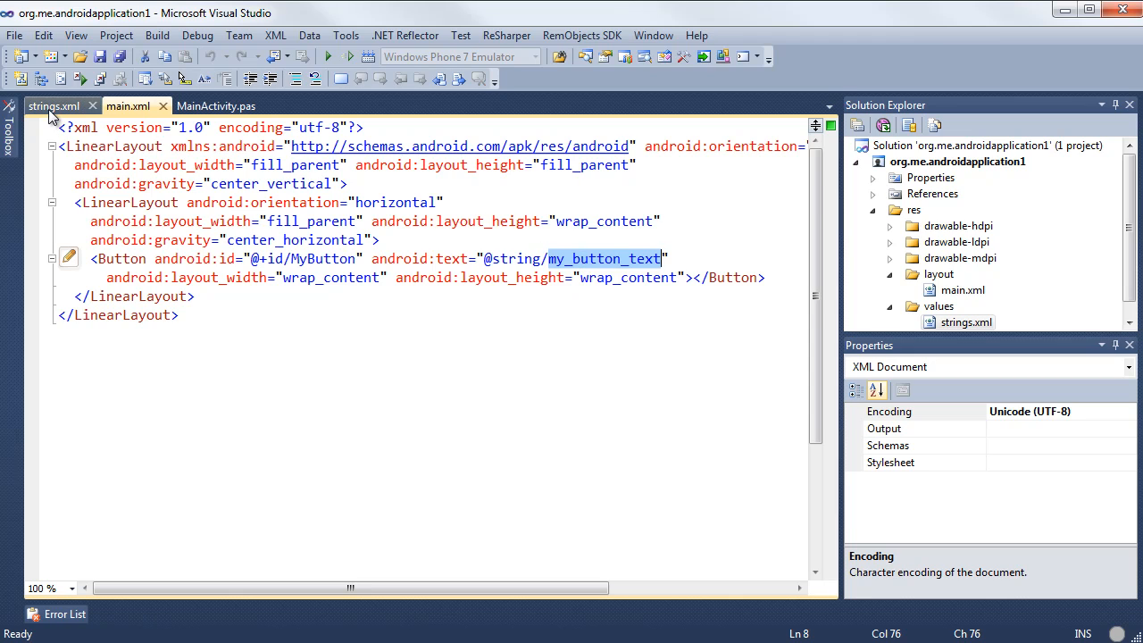
left_click(51, 105)
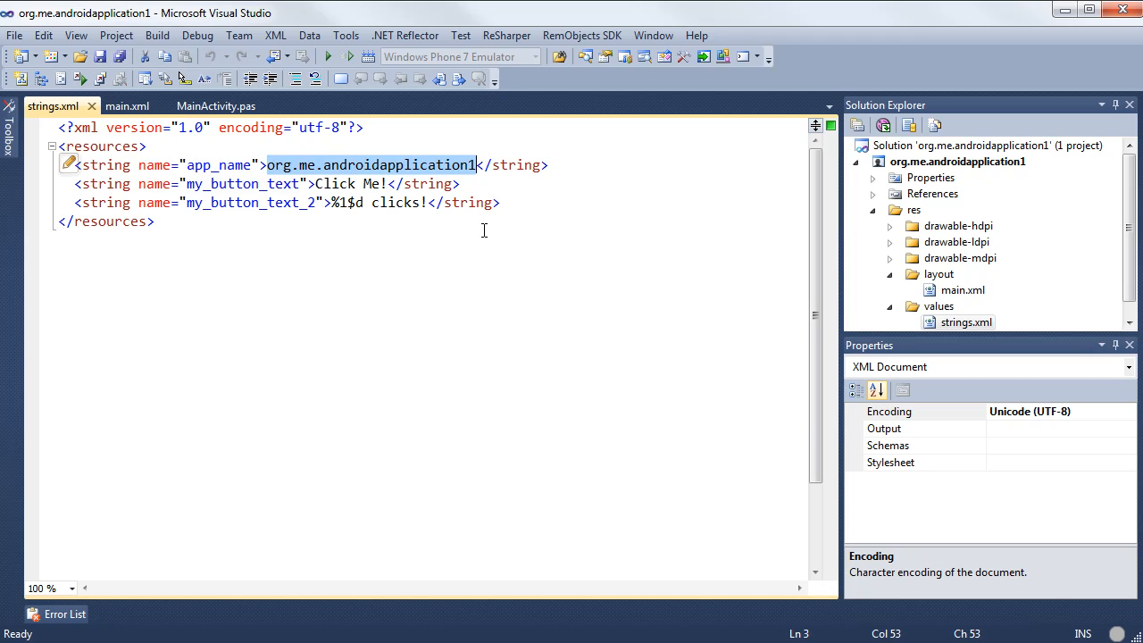
- Change the app_name string to Oxygene and return to the main.xml layout
type("Ox")
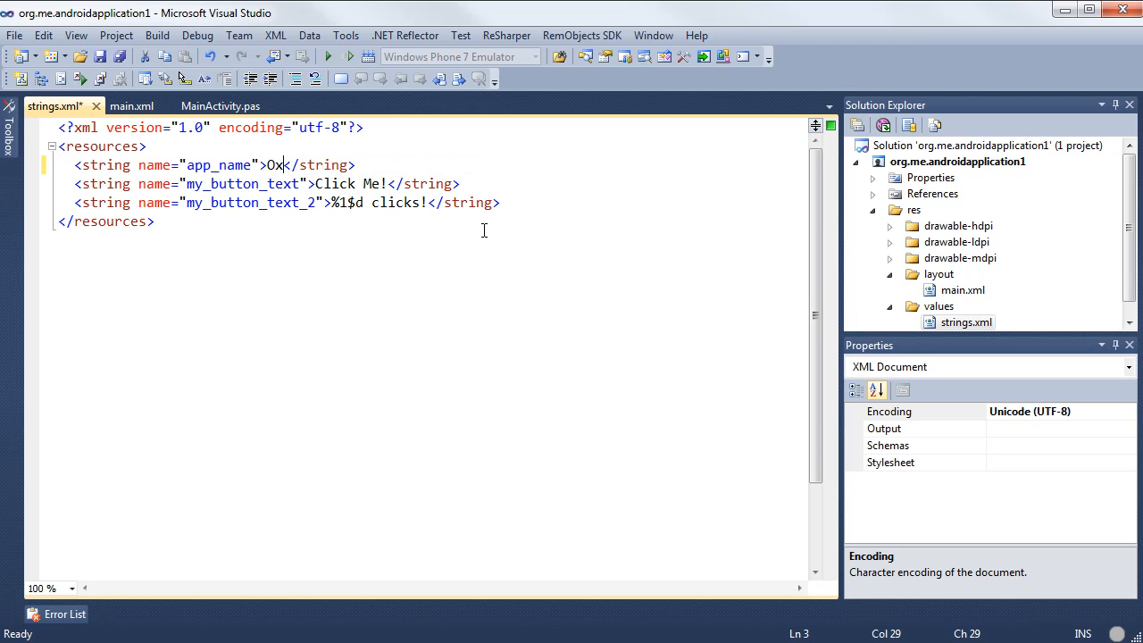
type("ygene")
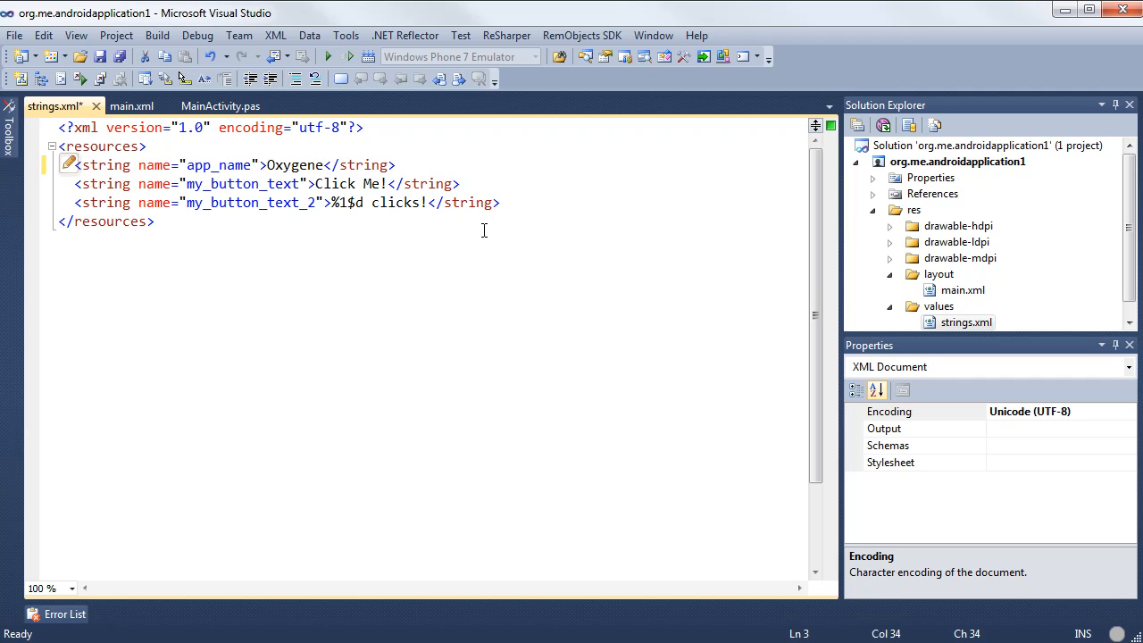
left_click(132, 106)
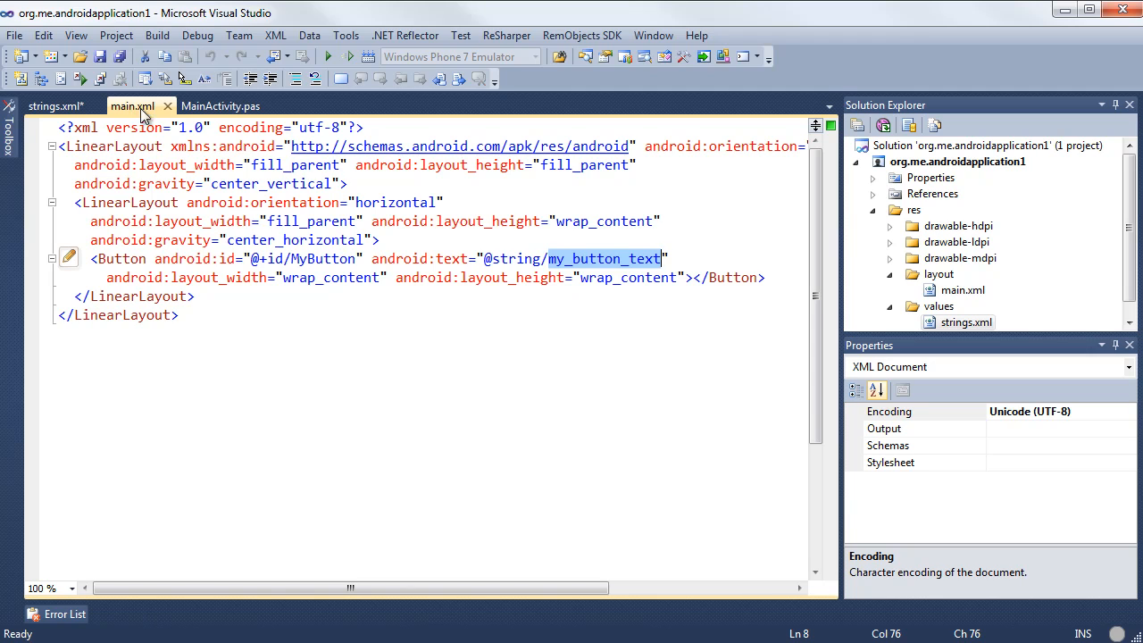
- Review onCreate in MainActivity.pas, comparing it with the main.xml layout
left_click(222, 106)
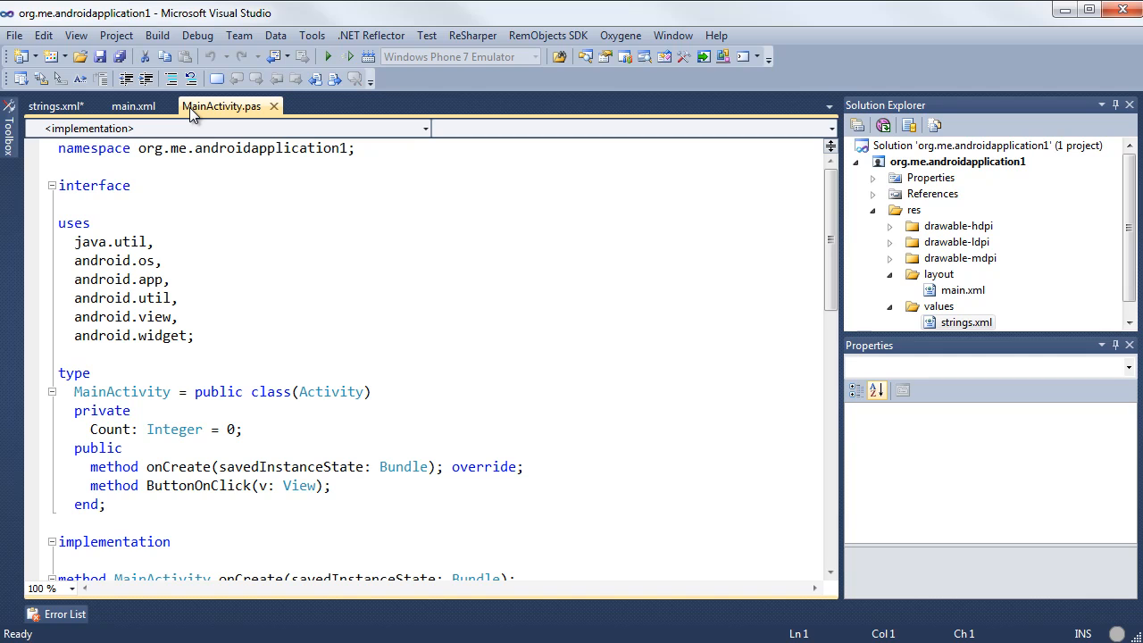
scroll("down", 3)
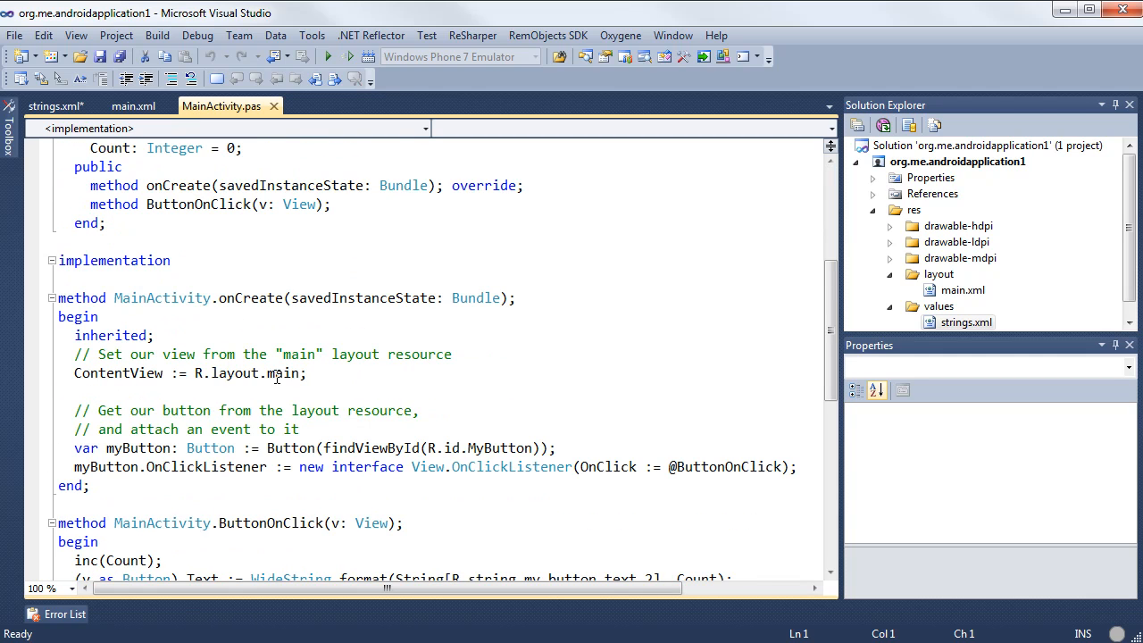
mouse_move(403, 401)
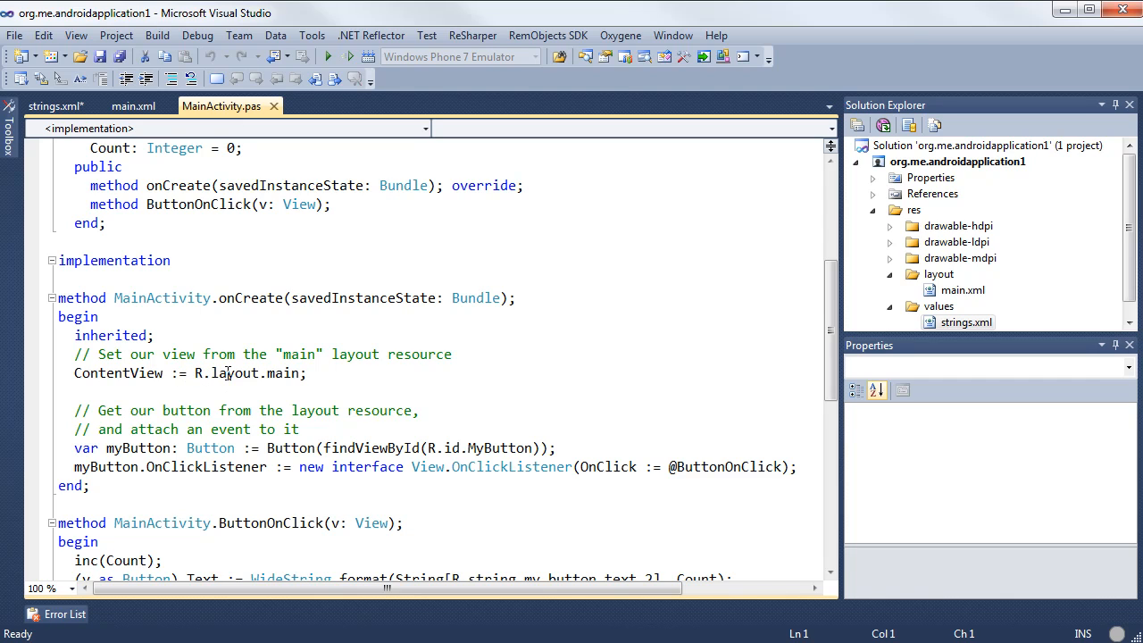
mouse_move(914, 218)
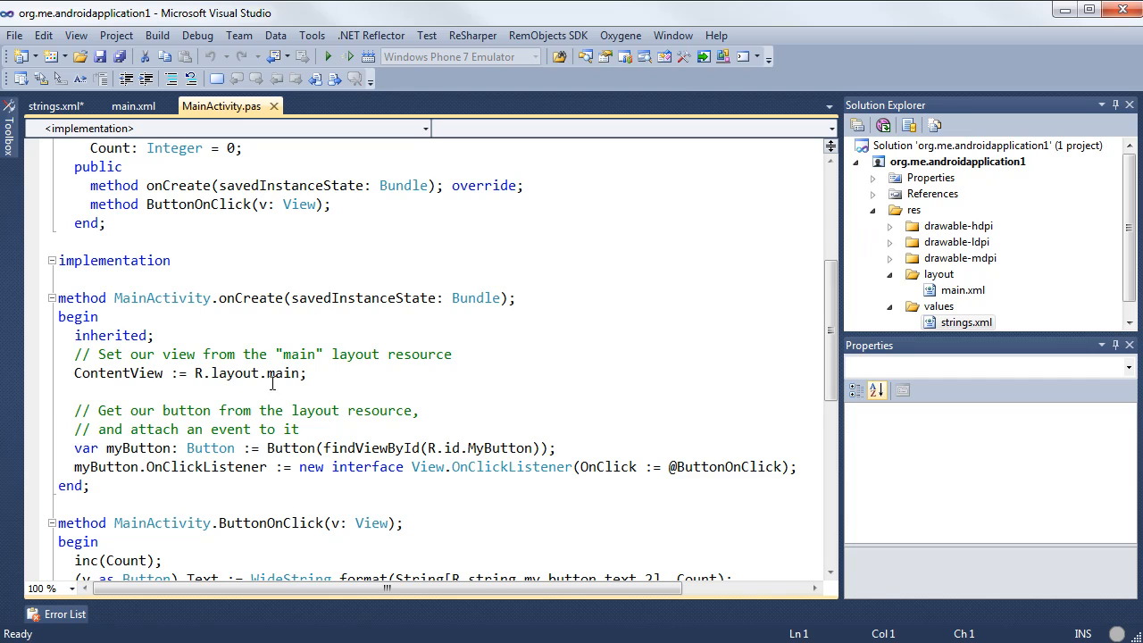
mouse_move(922, 284)
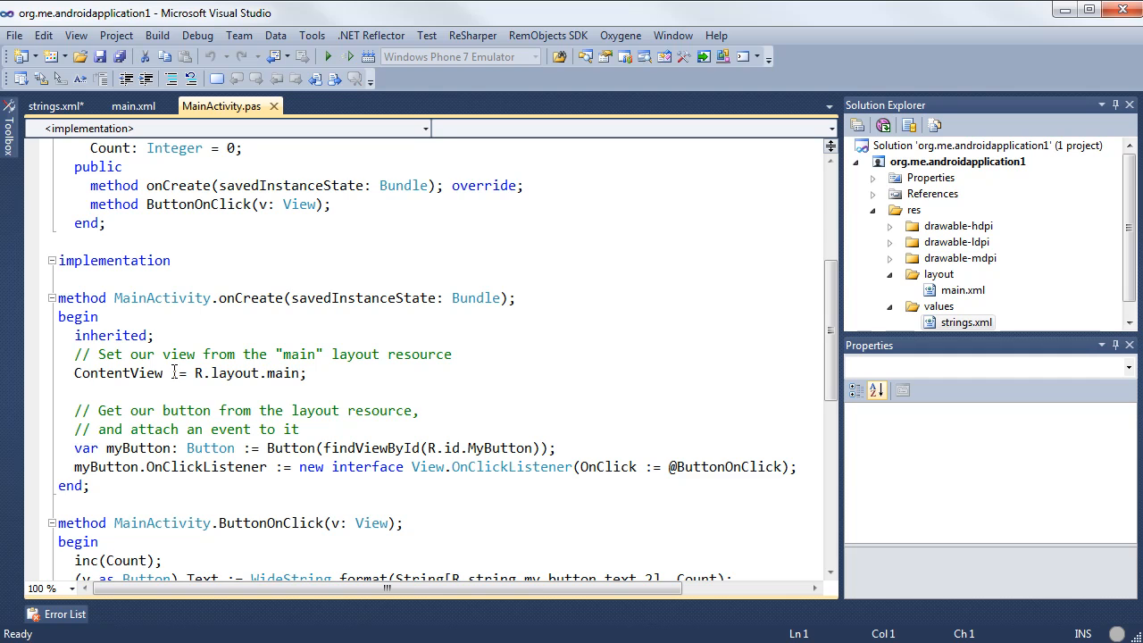
left_click(133, 105)
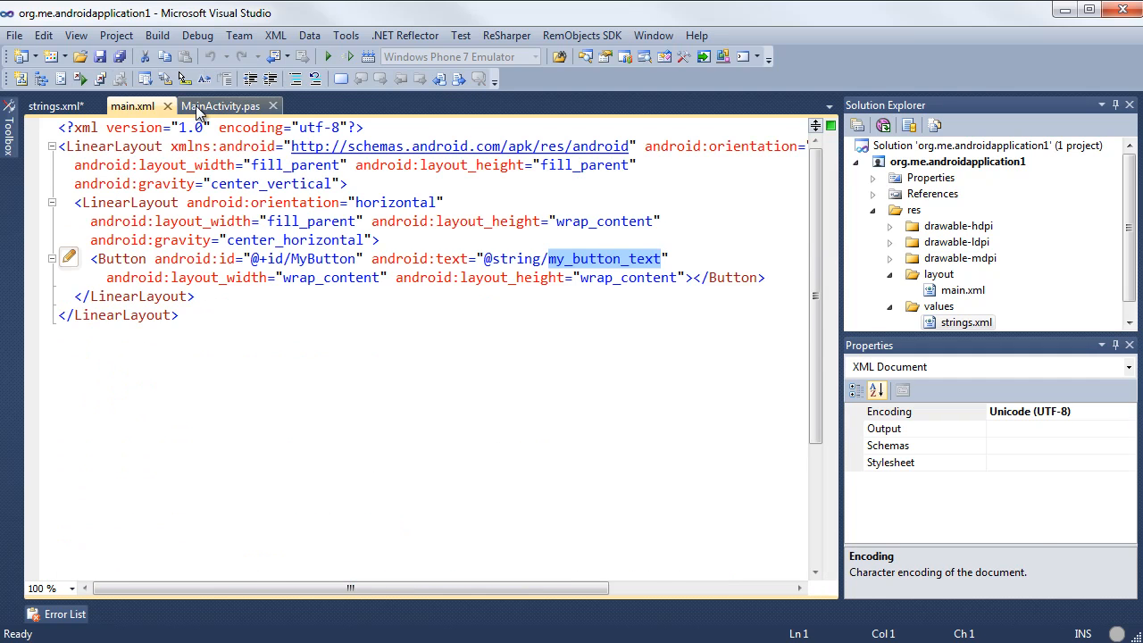
left_click(221, 105)
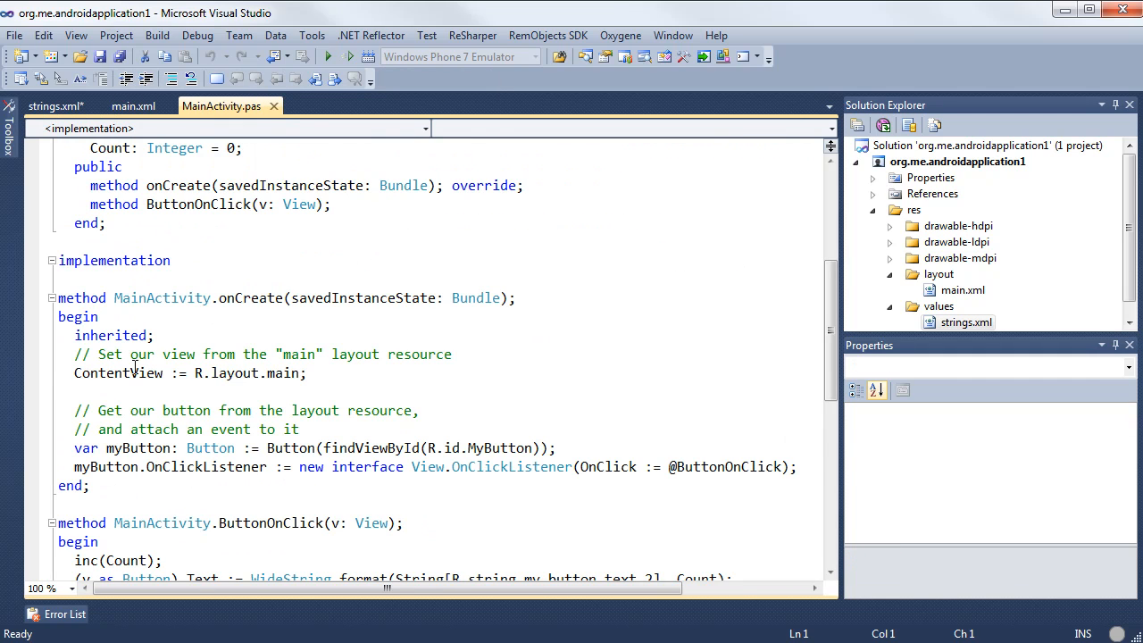
mouse_move(368, 468)
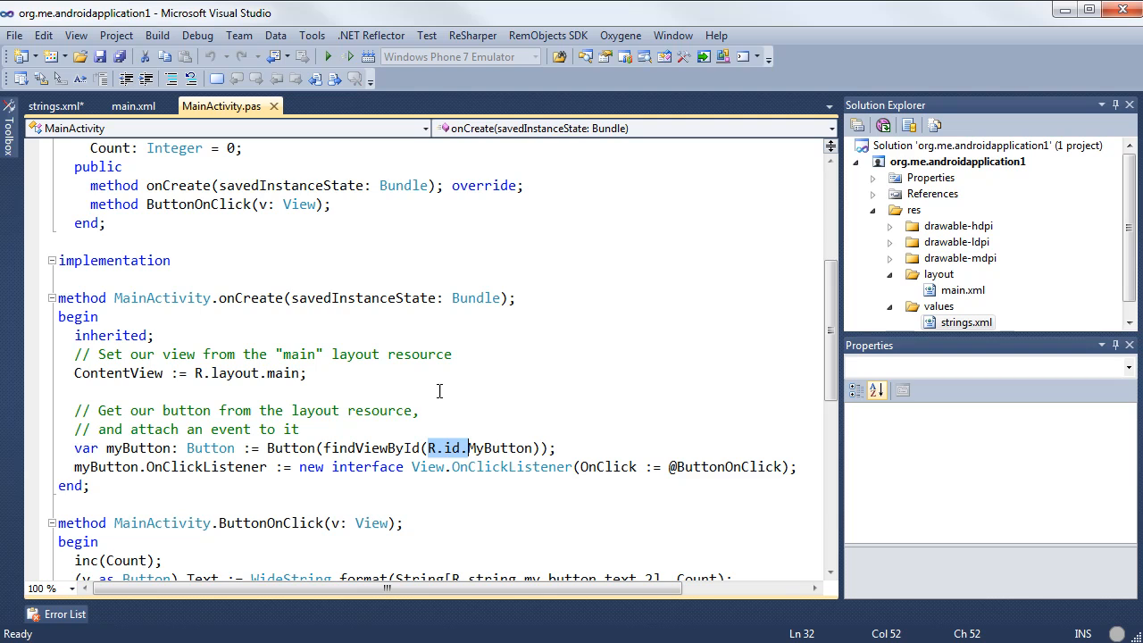
left_click(132, 106)
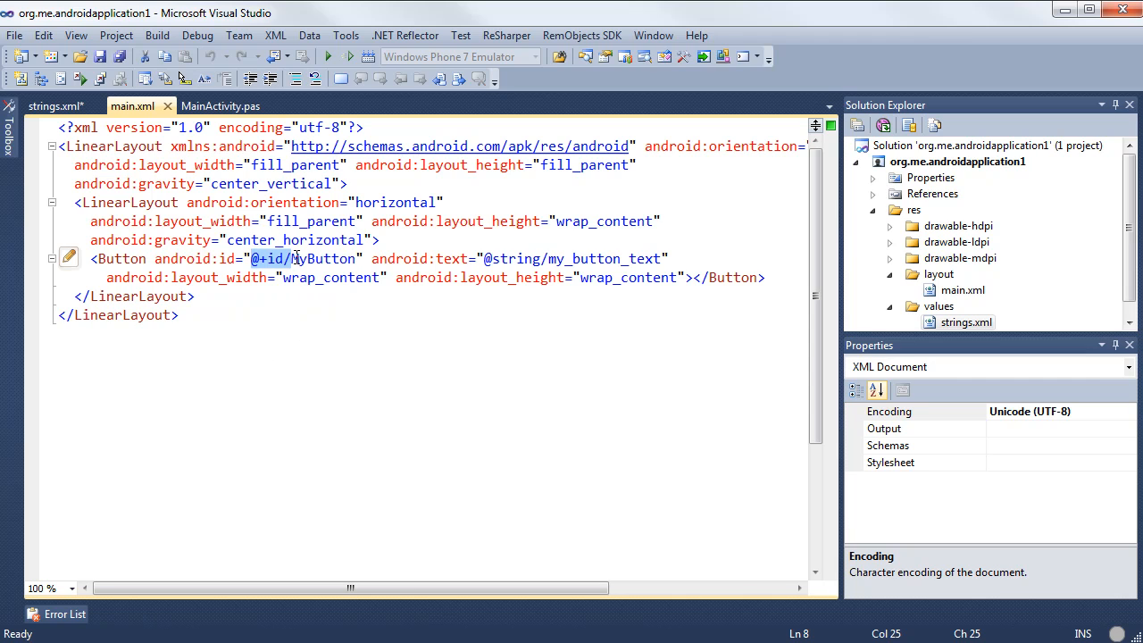
left_click(222, 106)
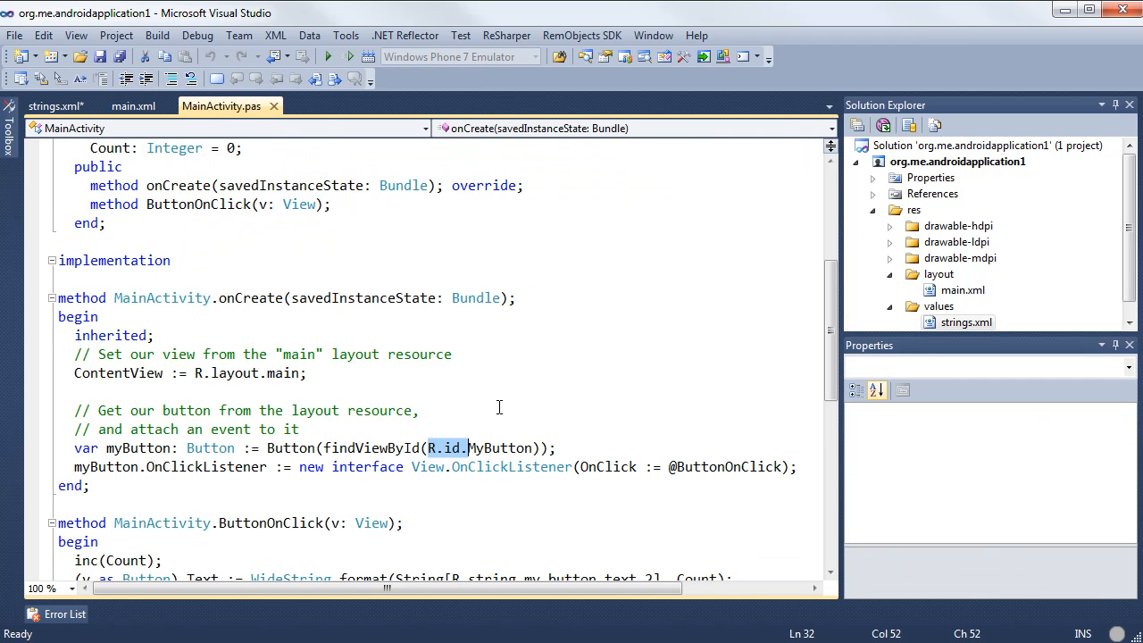
double_click(499, 447)
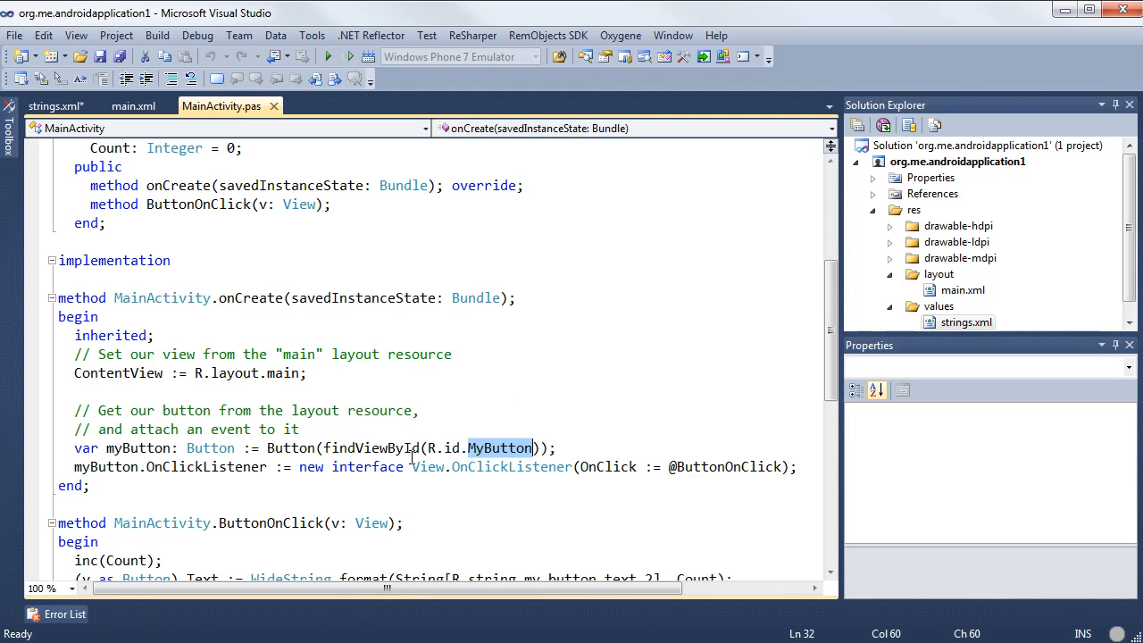
mouse_move(450, 446)
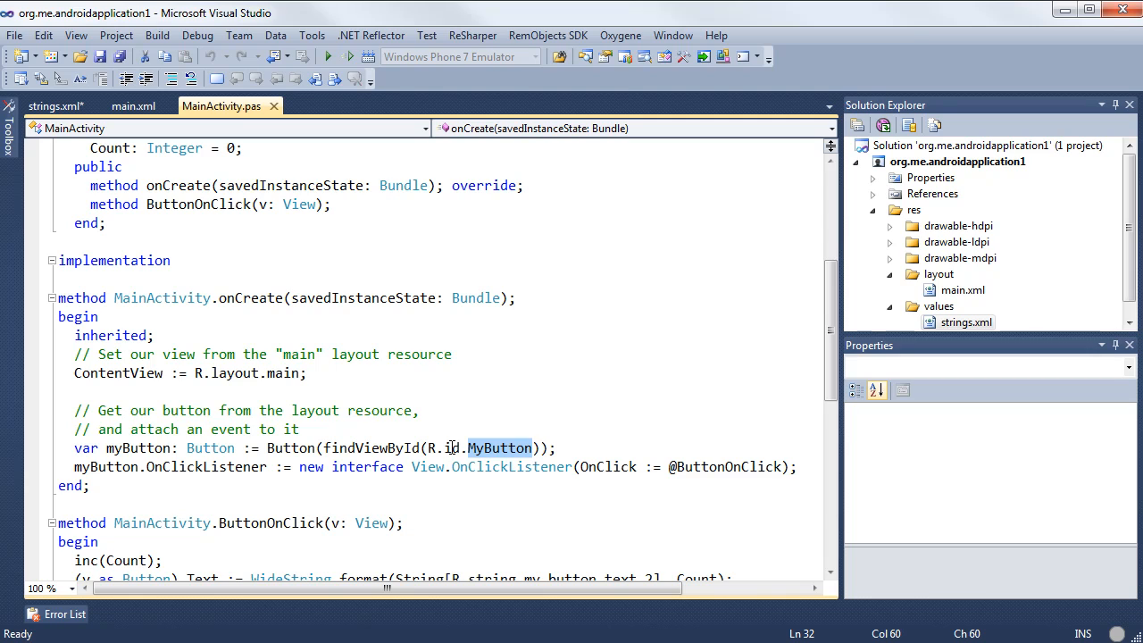
mouse_move(461, 400)
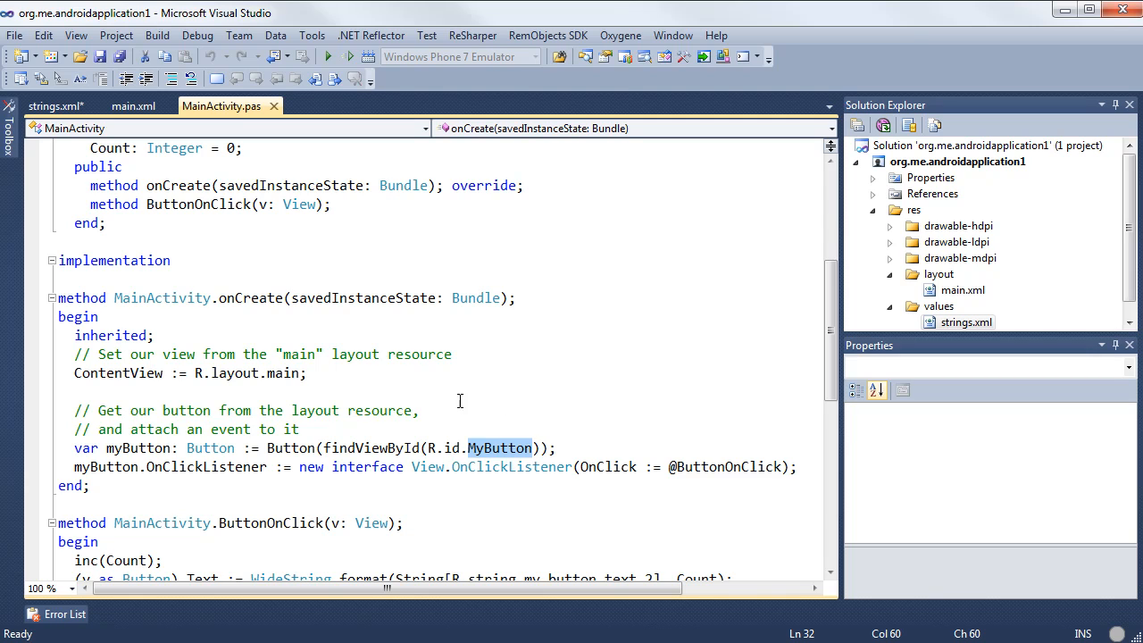
mouse_move(465, 454)
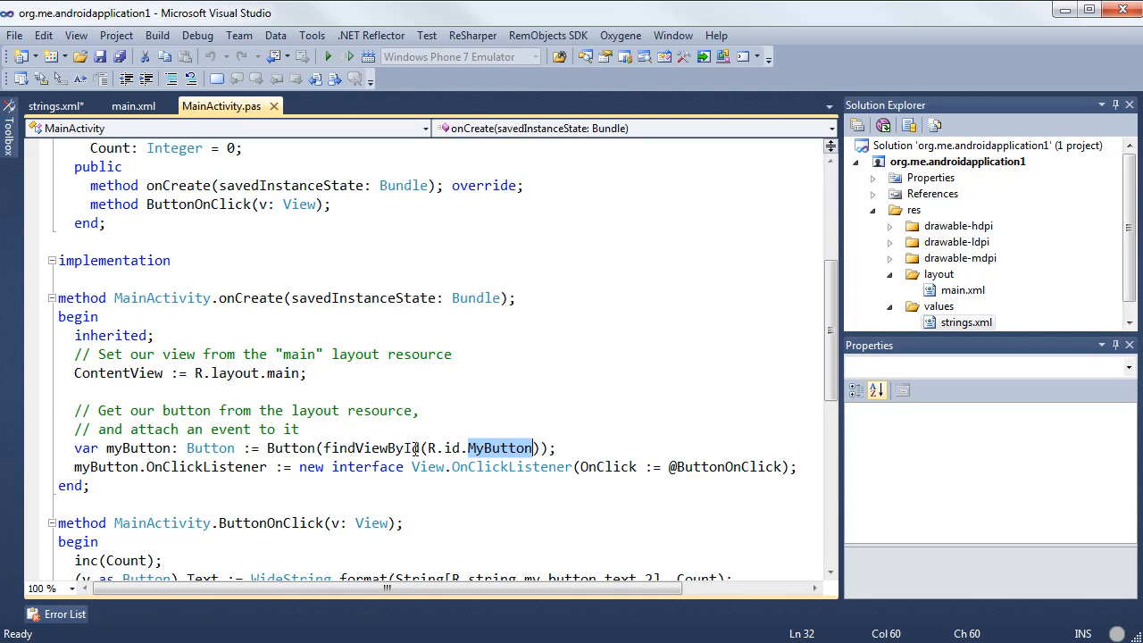
mouse_move(361, 436)
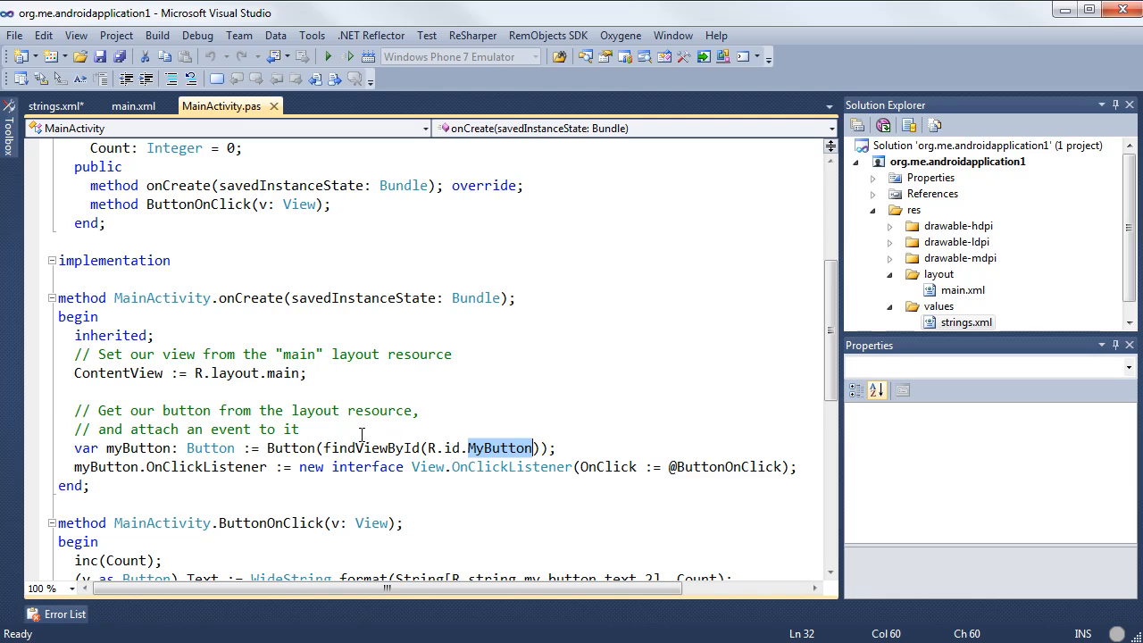
mouse_move(282, 448)
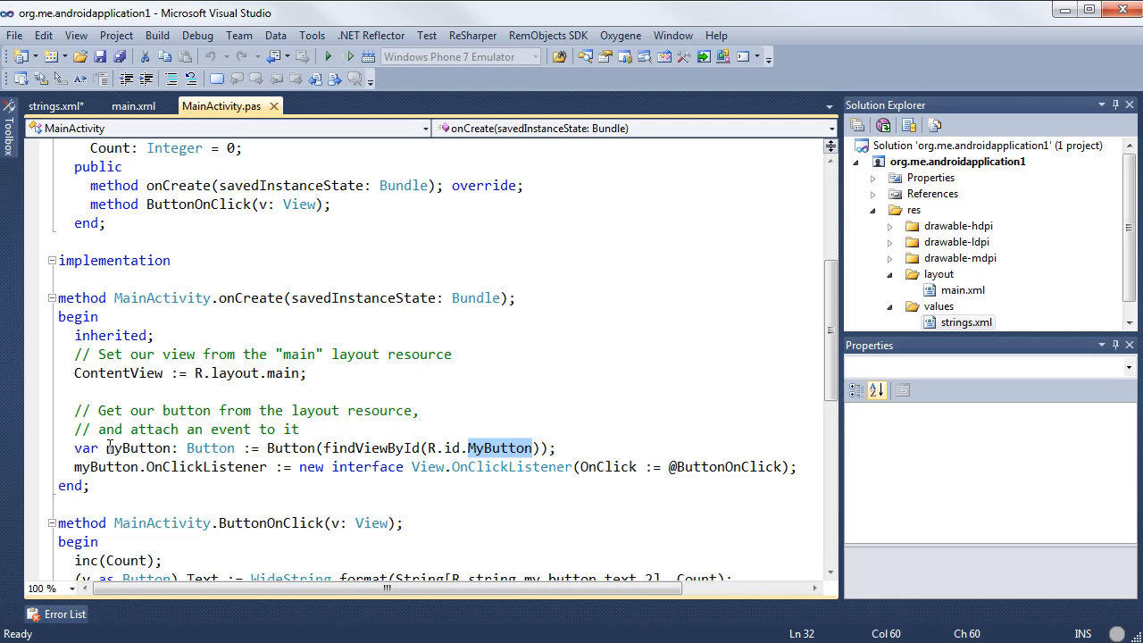
mouse_move(126, 447)
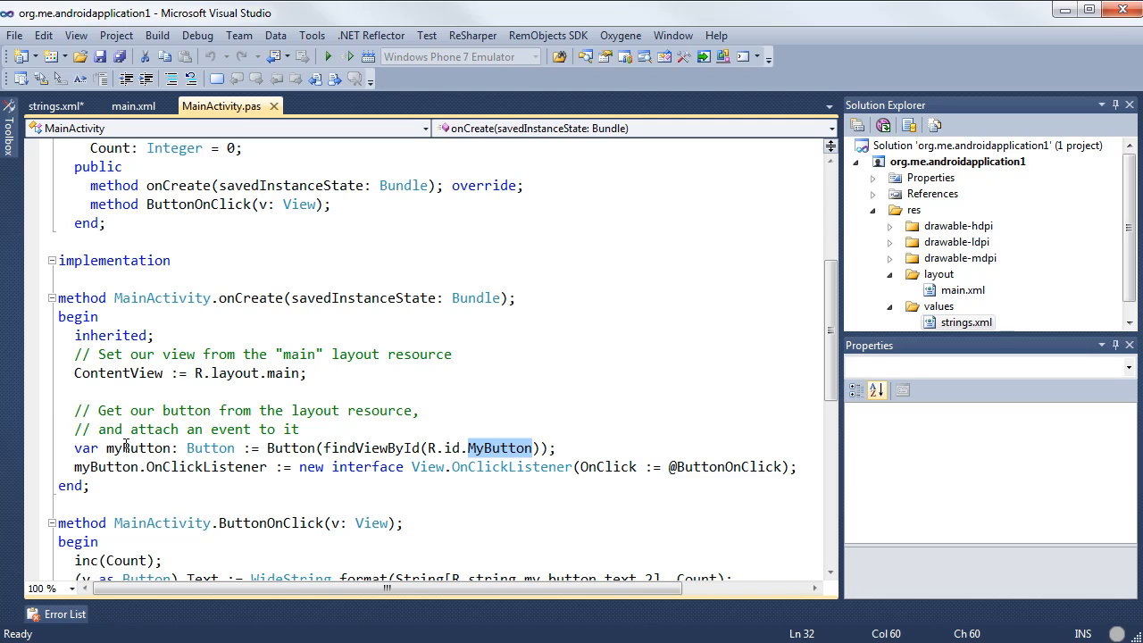
mouse_move(89, 444)
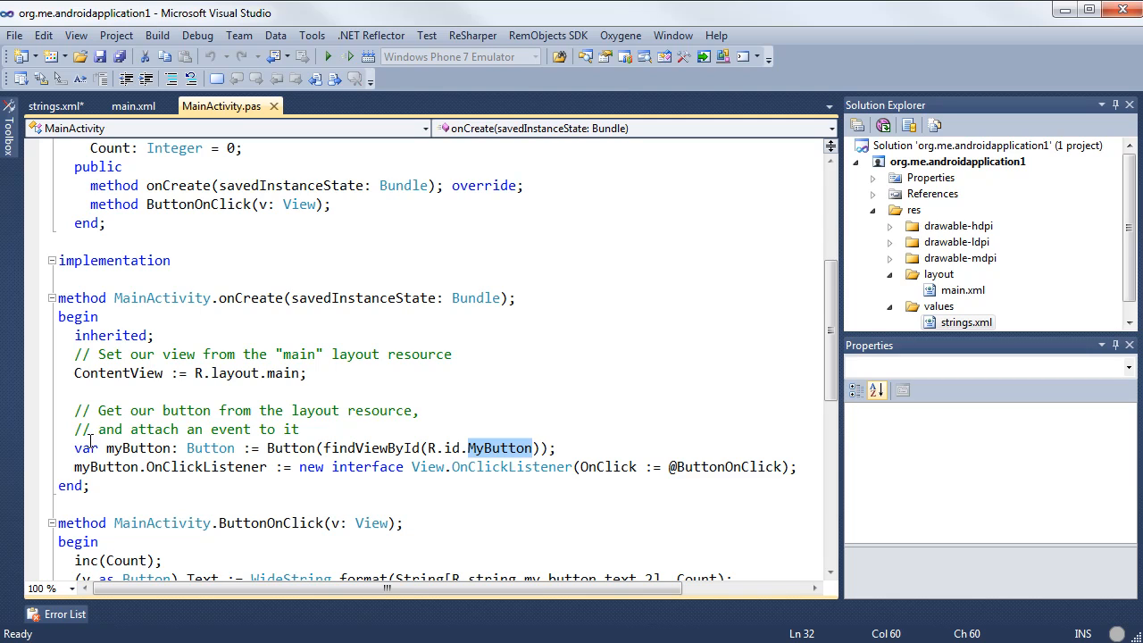
mouse_move(132, 447)
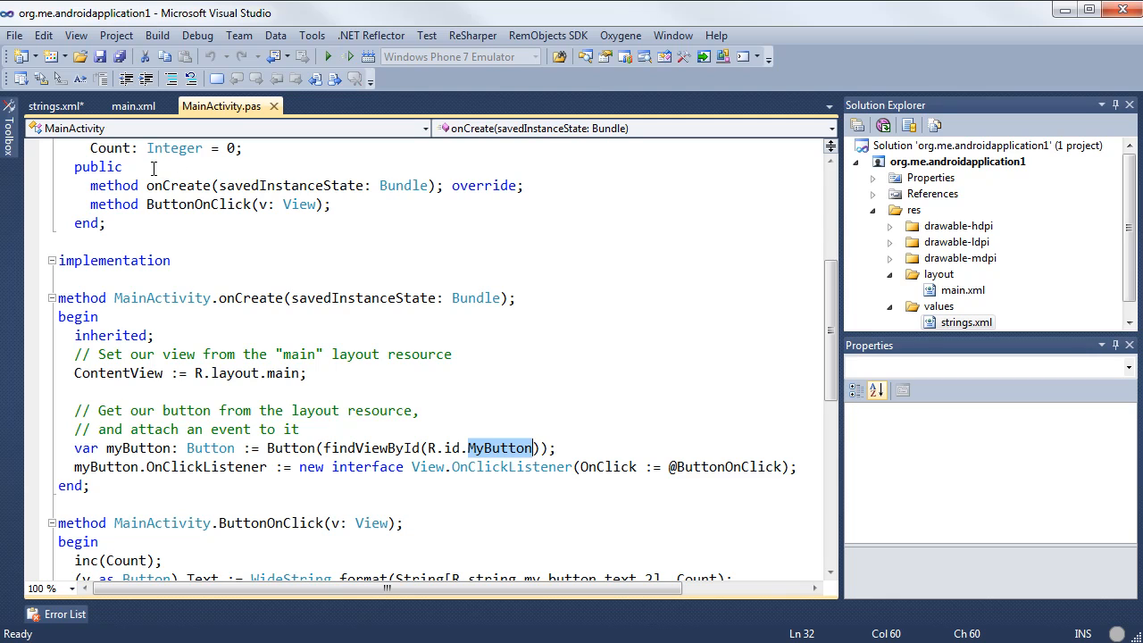
mouse_move(300, 386)
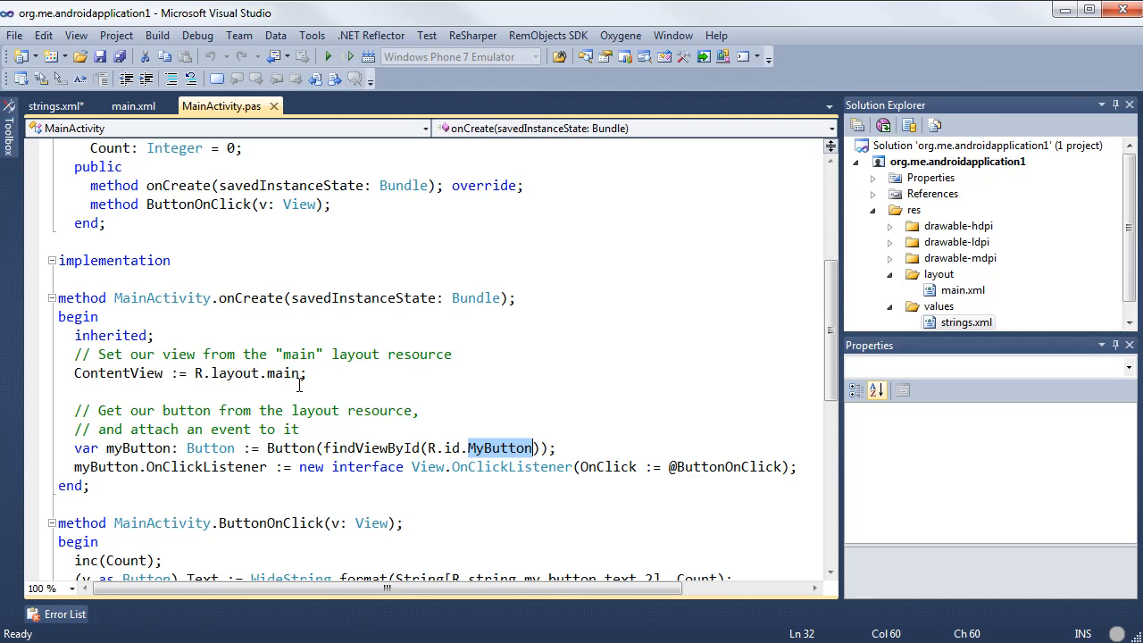
mouse_move(172, 441)
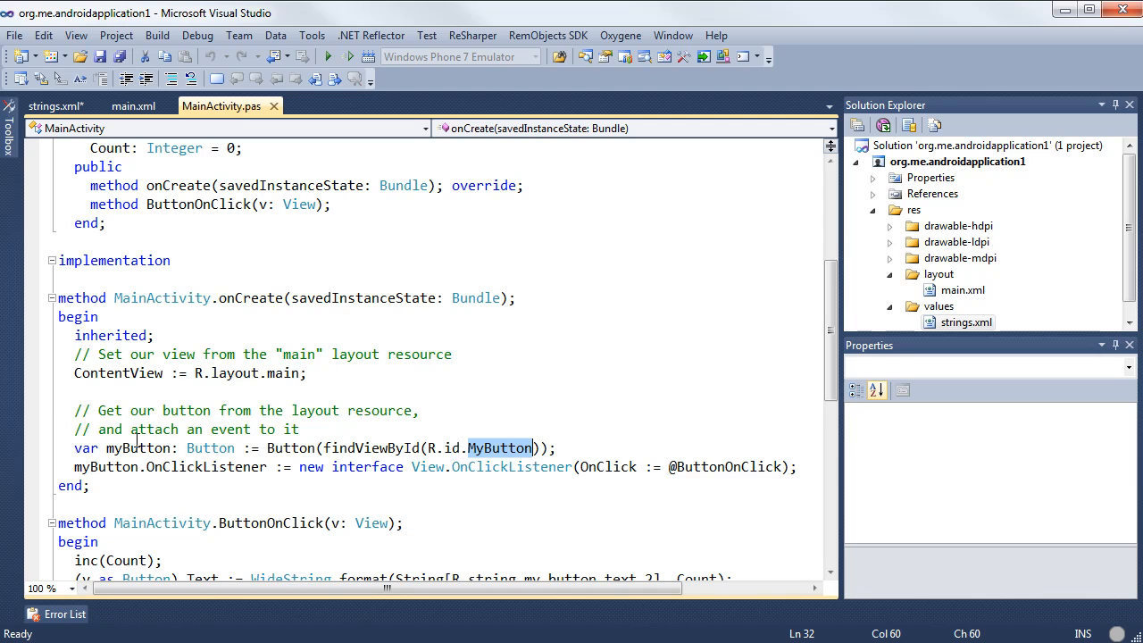
mouse_move(127, 446)
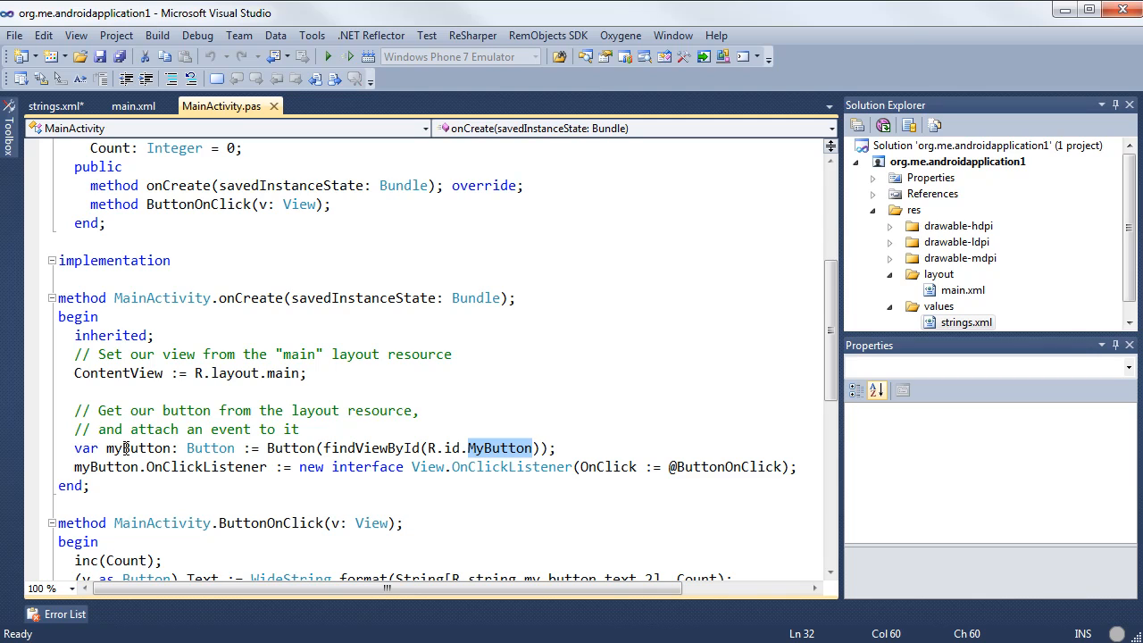
mouse_move(222, 472)
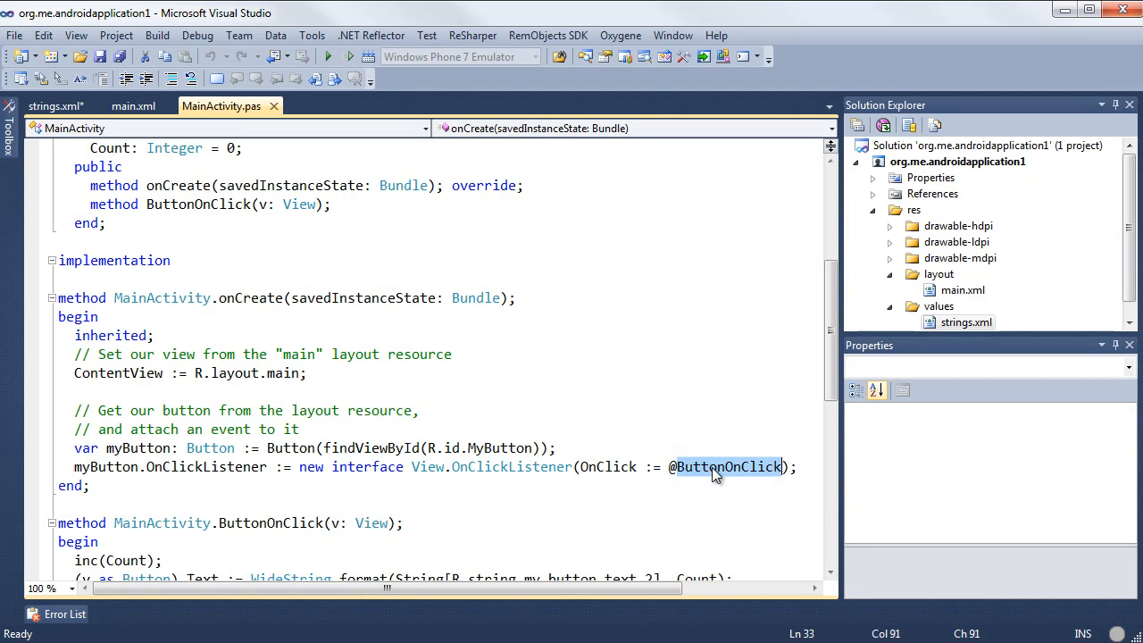
scroll("down", 3)
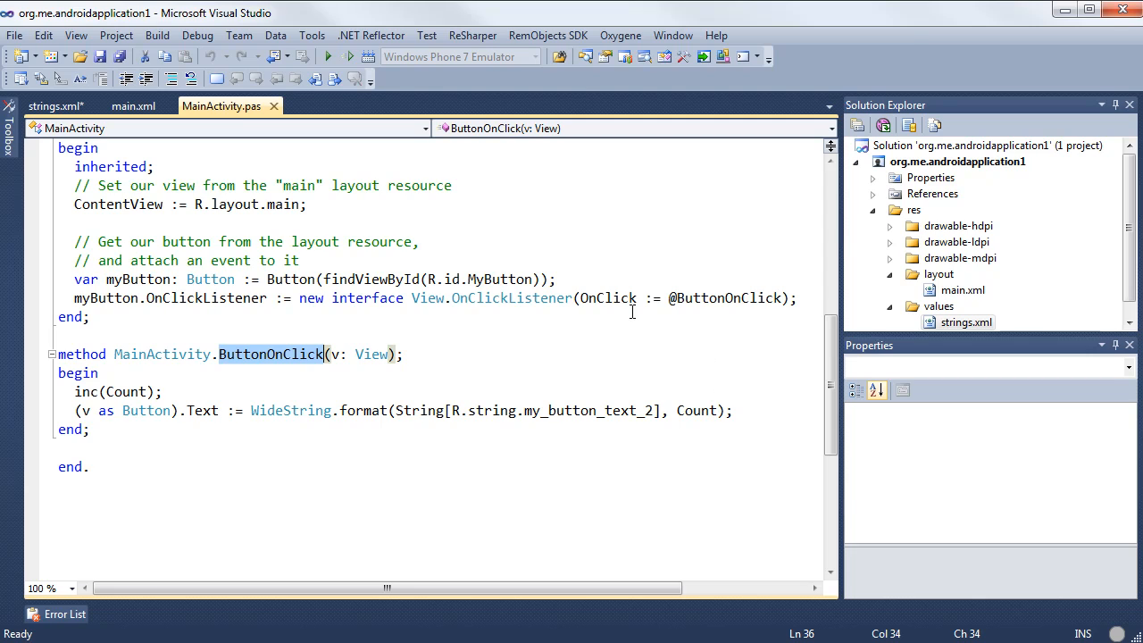
mouse_move(515, 325)
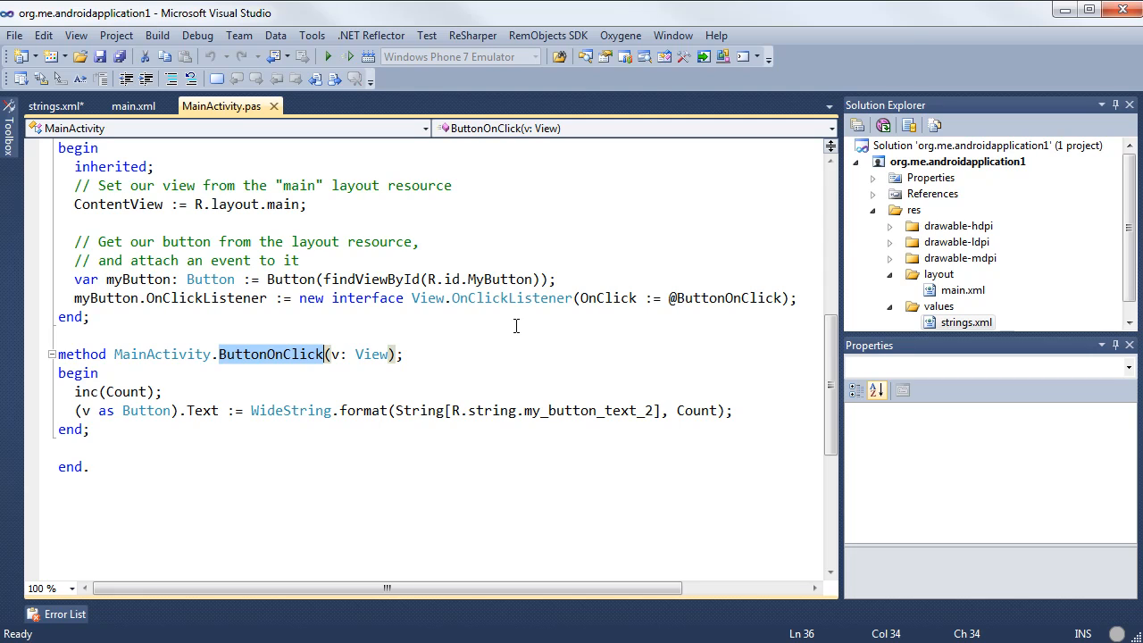
mouse_move(497, 322)
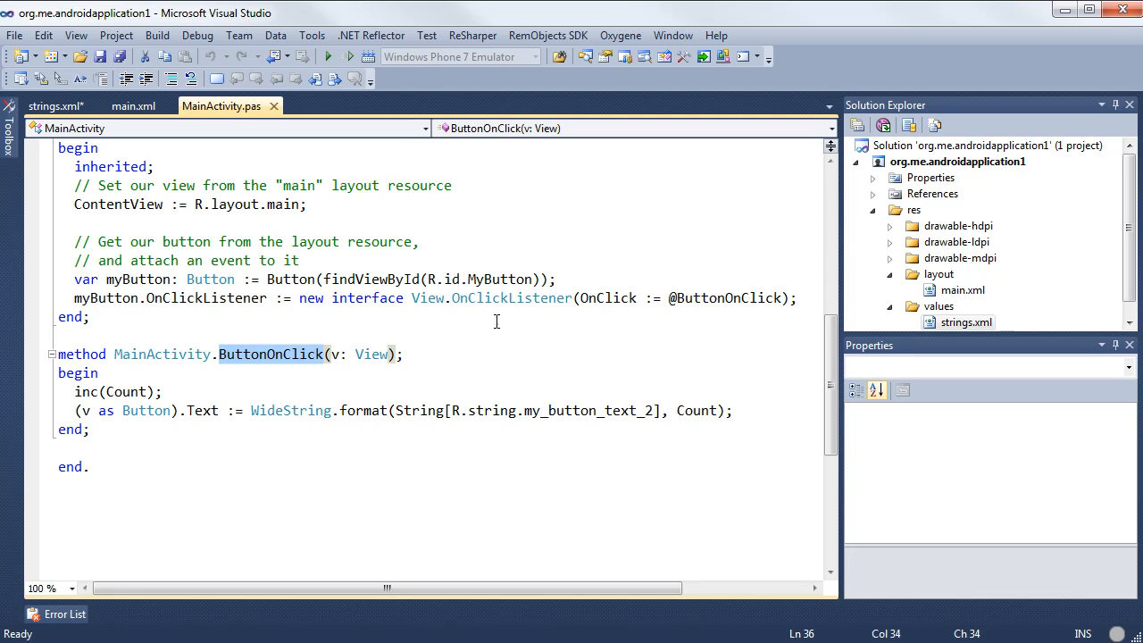
mouse_move(475, 317)
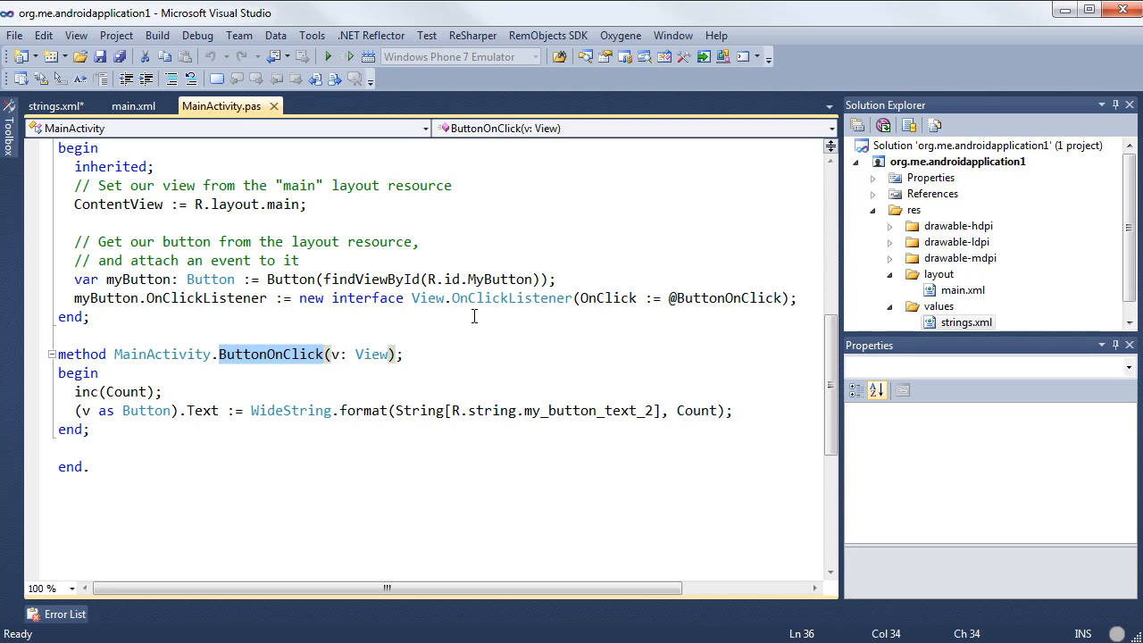
mouse_move(275, 386)
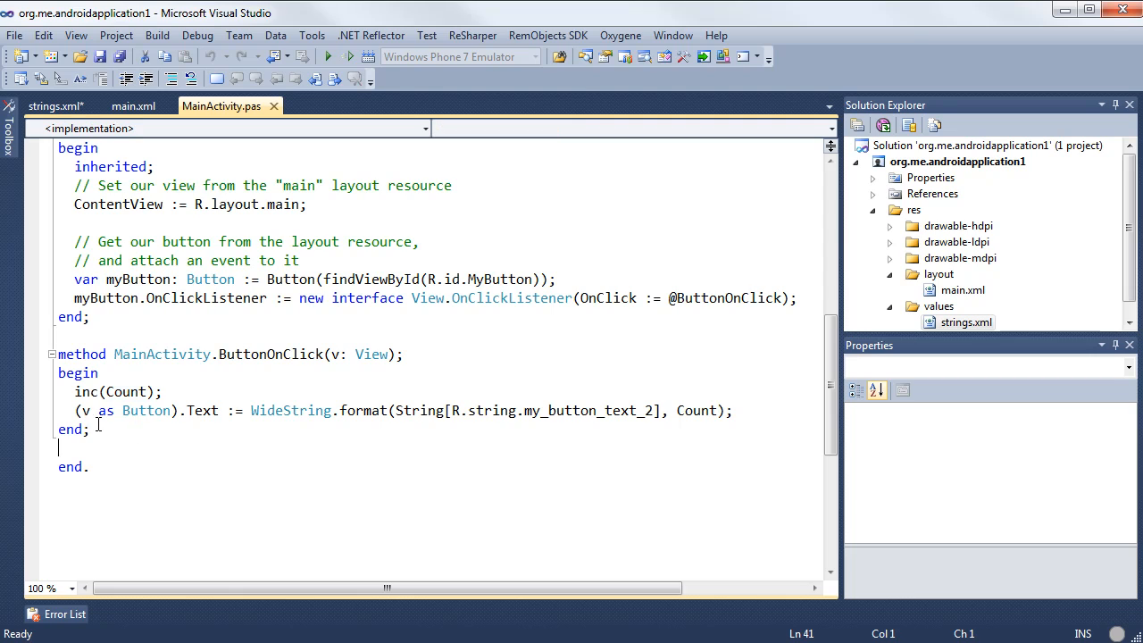
mouse_move(172, 445)
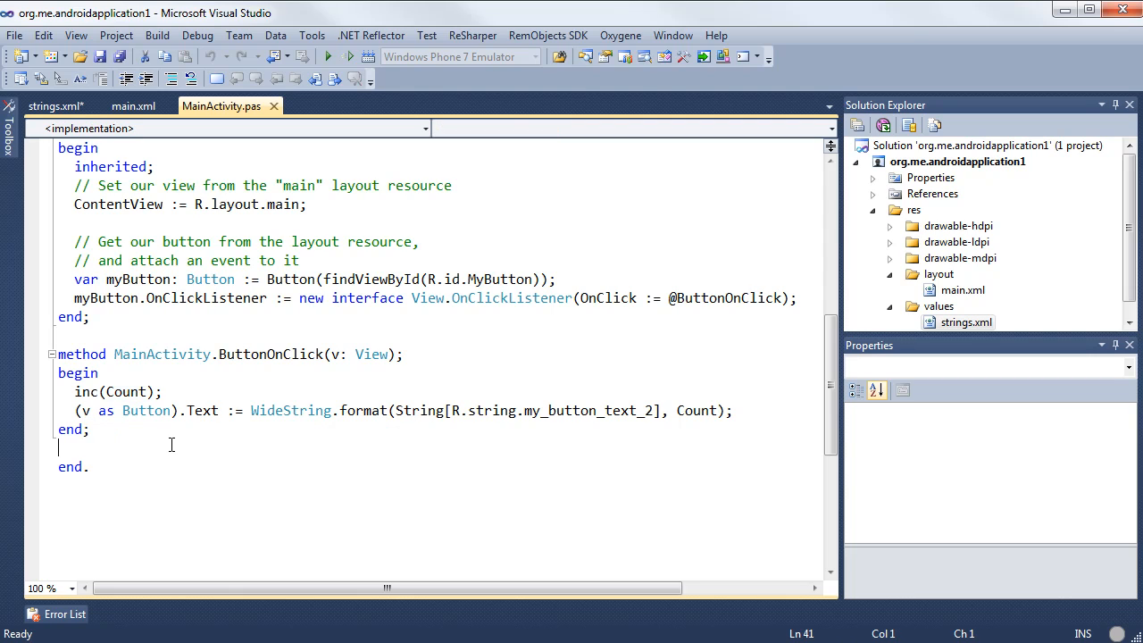
mouse_move(193, 413)
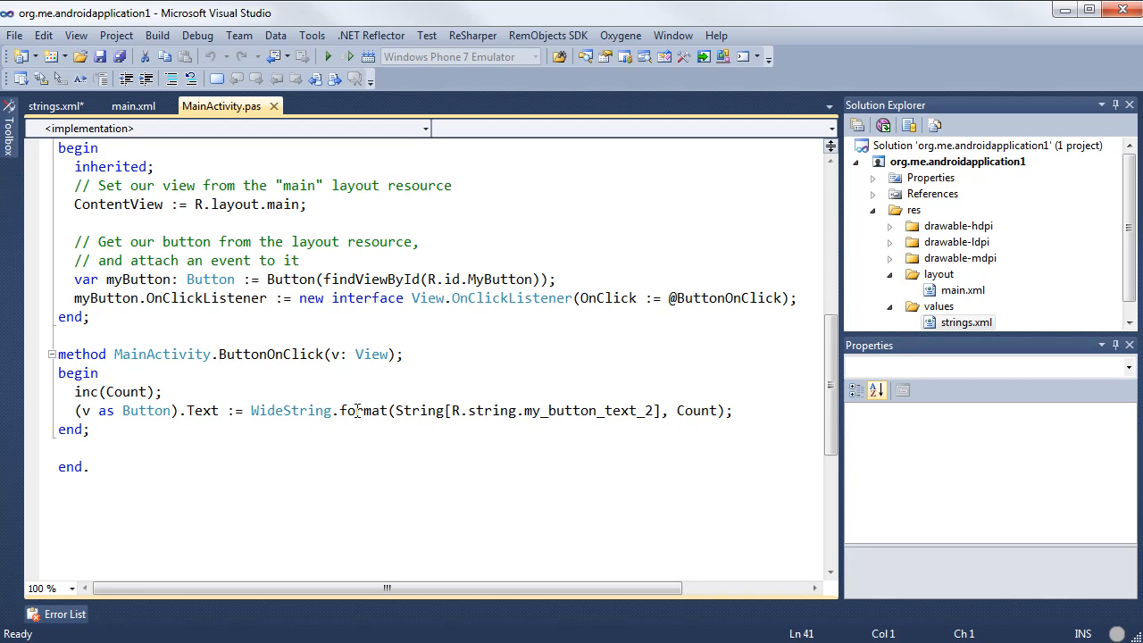
mouse_move(659, 425)
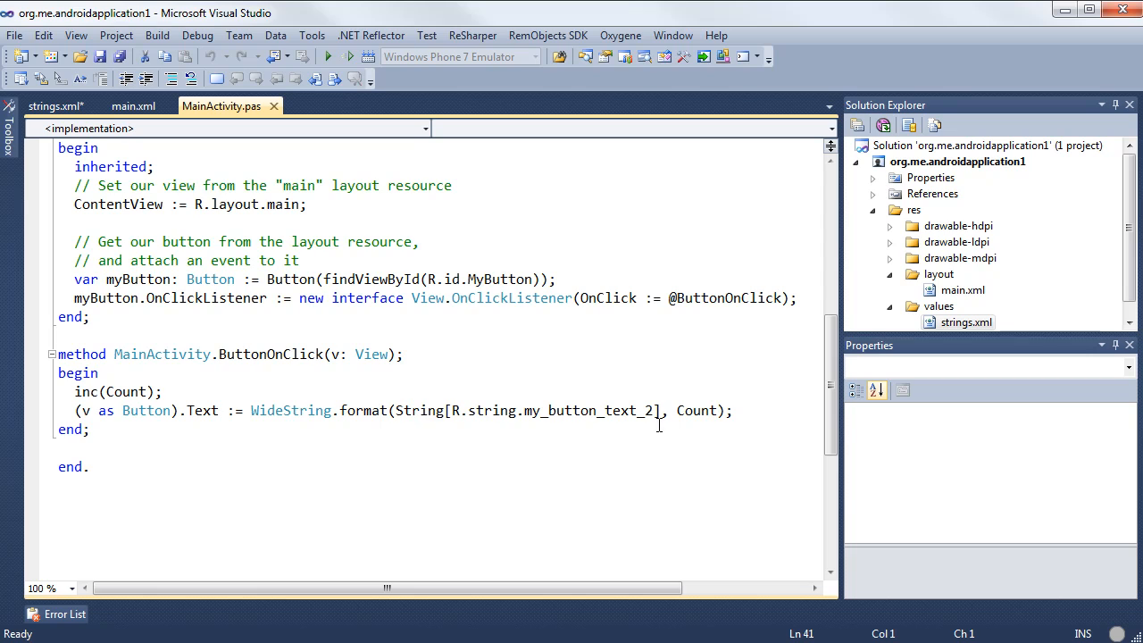
mouse_move(699, 411)
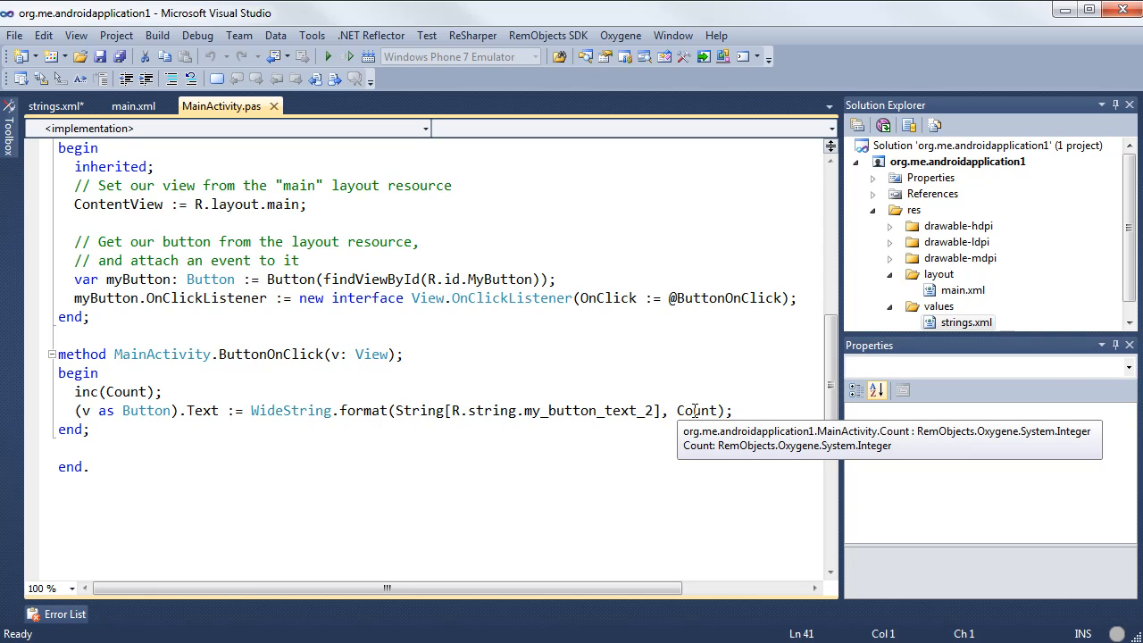
mouse_move(98, 127)
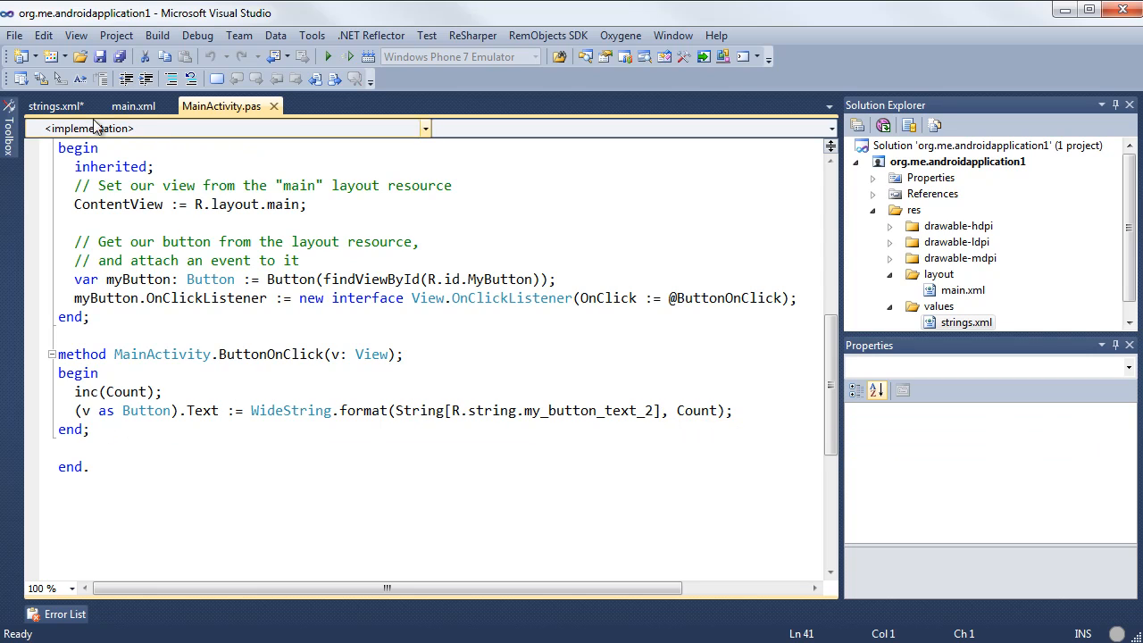
left_click(53, 105)
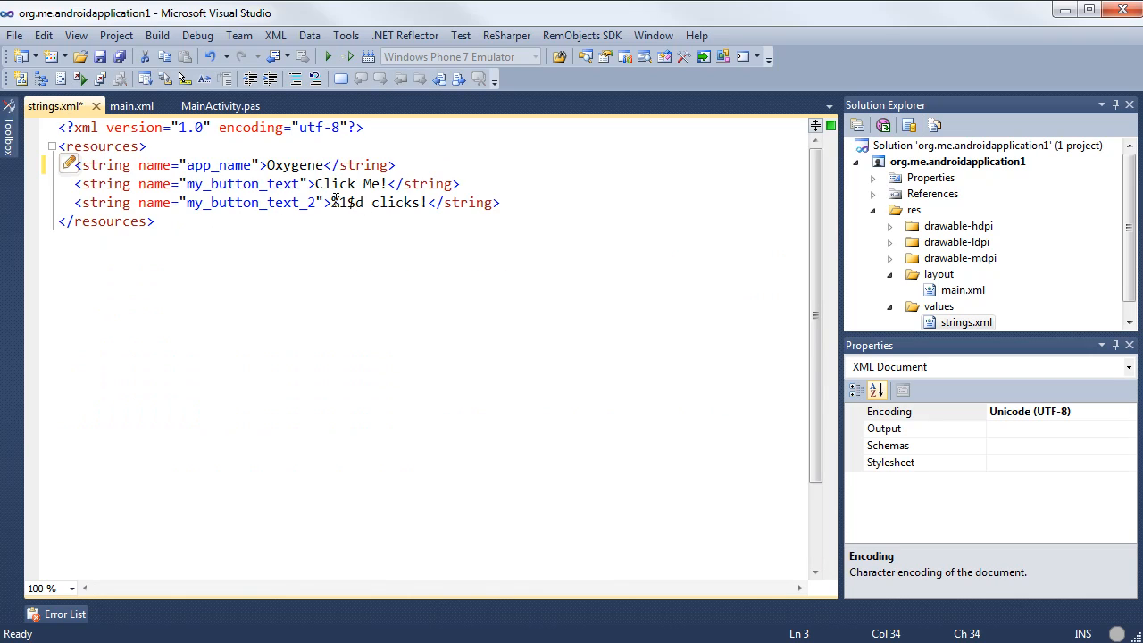
mouse_move(221, 106)
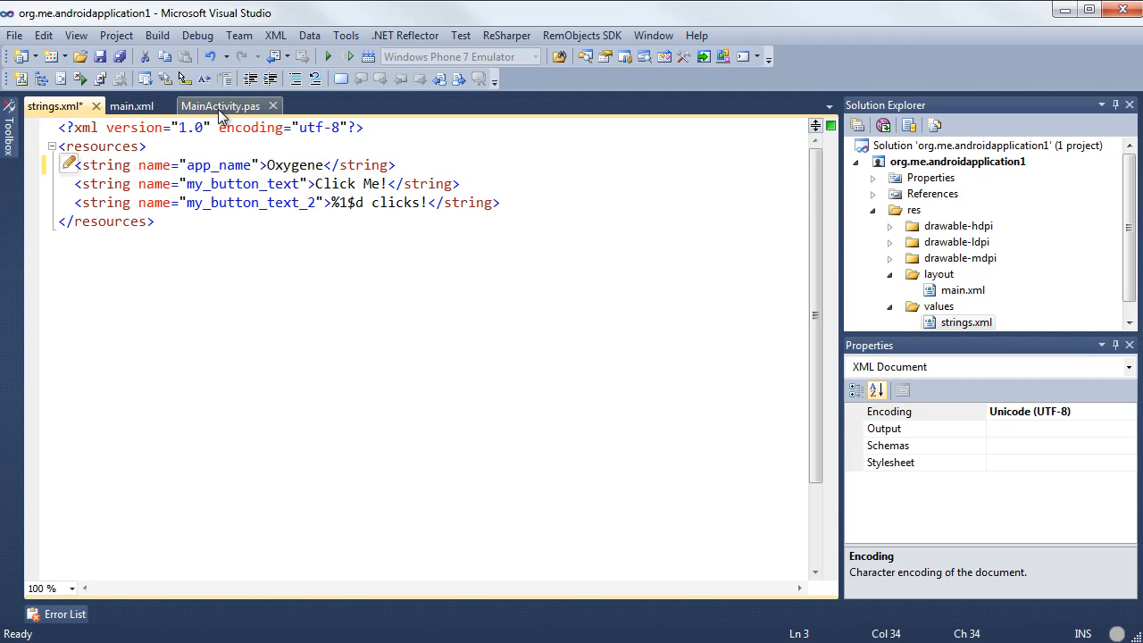
left_click(220, 105)
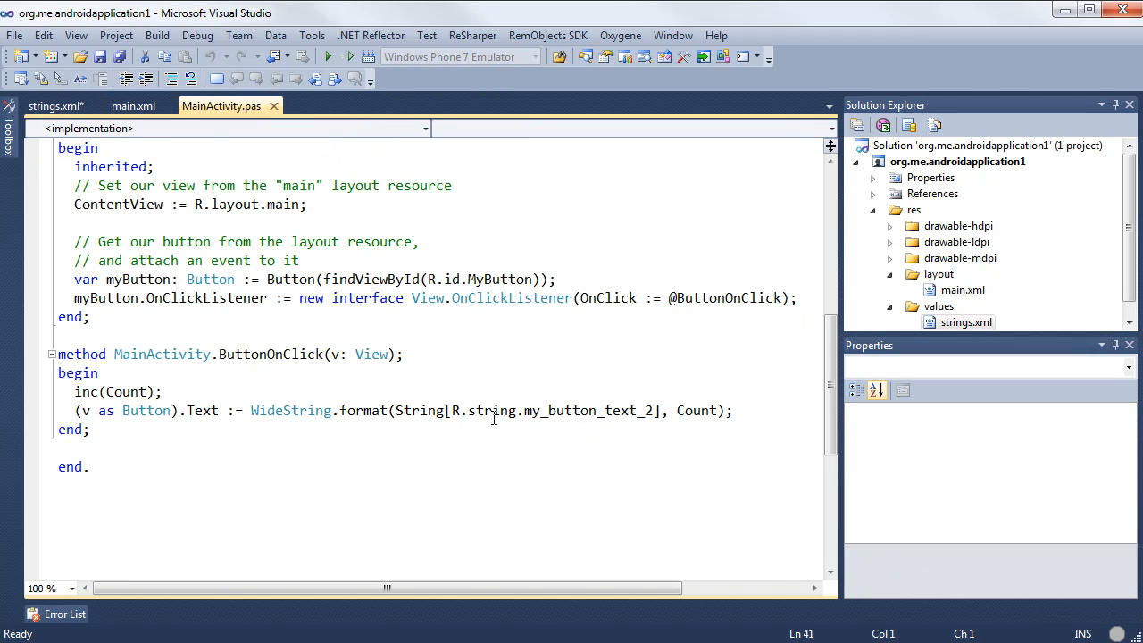
mouse_move(55, 106)
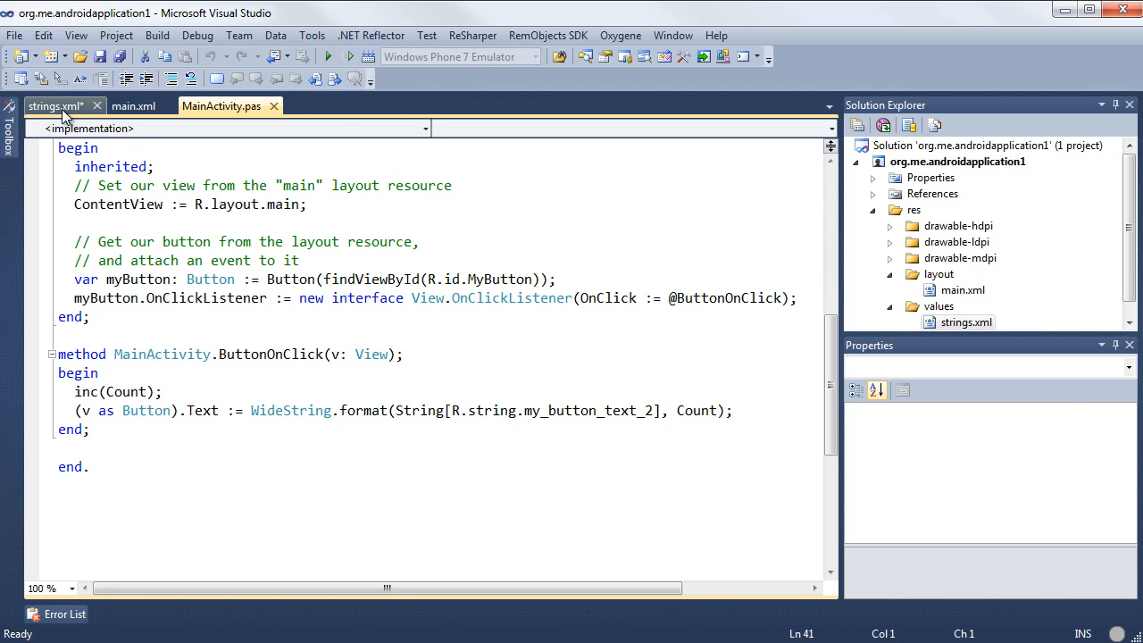
left_click(56, 106)
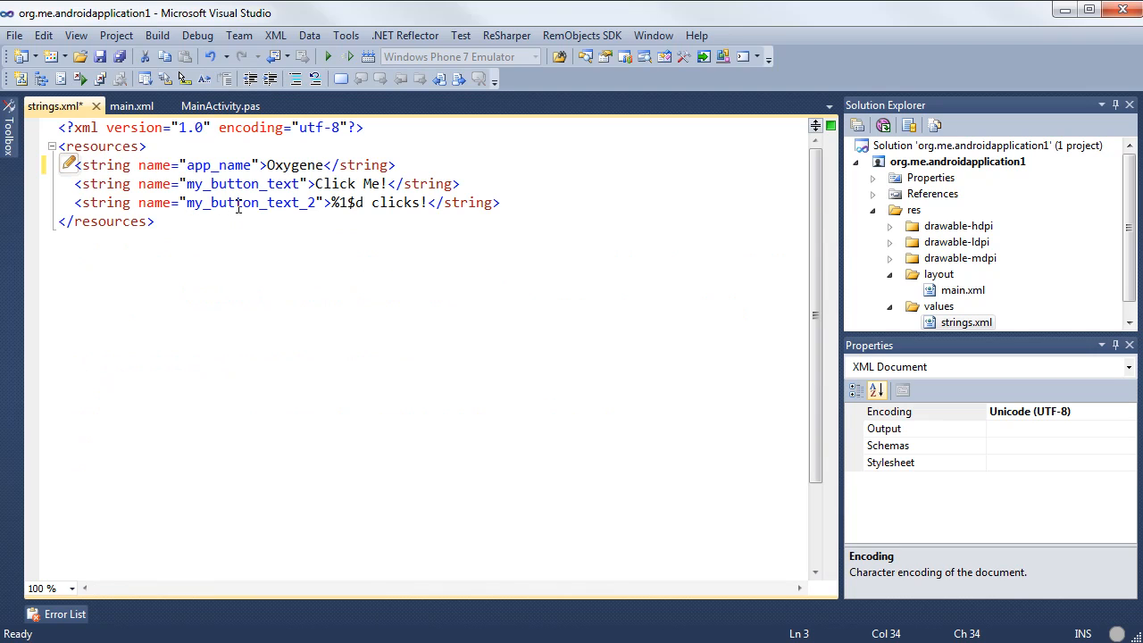
left_click(132, 106)
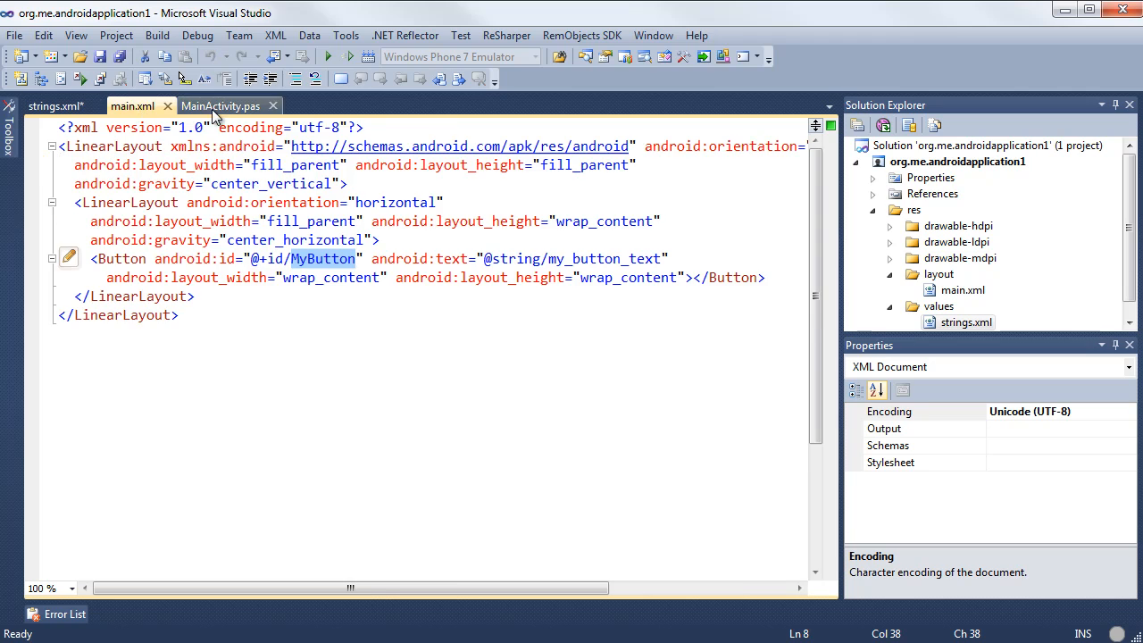
left_click(219, 106)
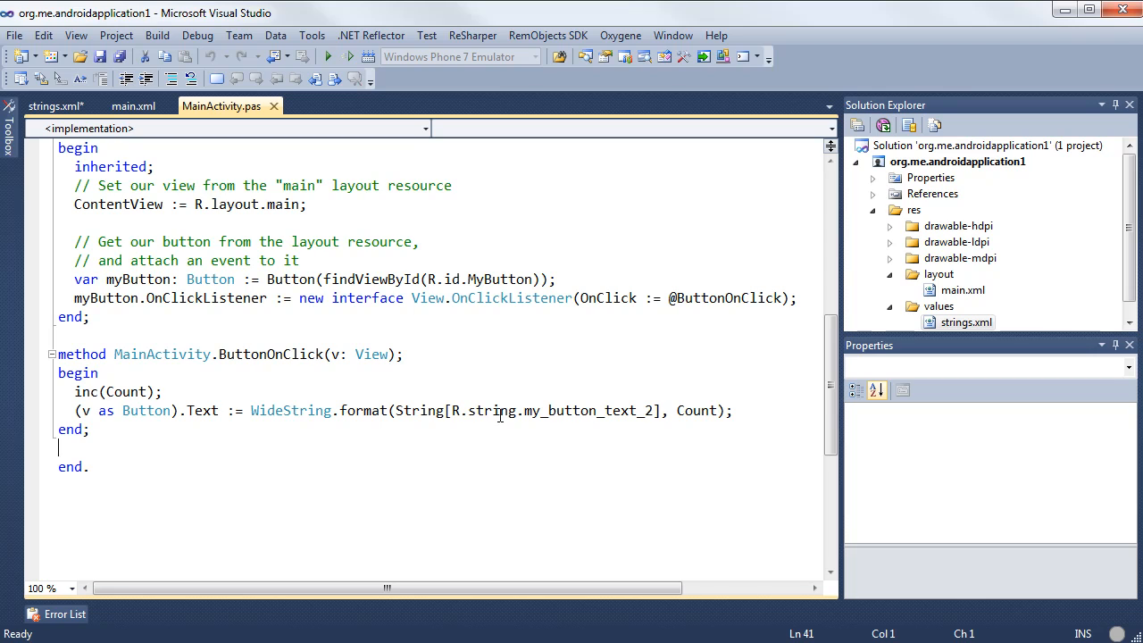
mouse_move(516, 447)
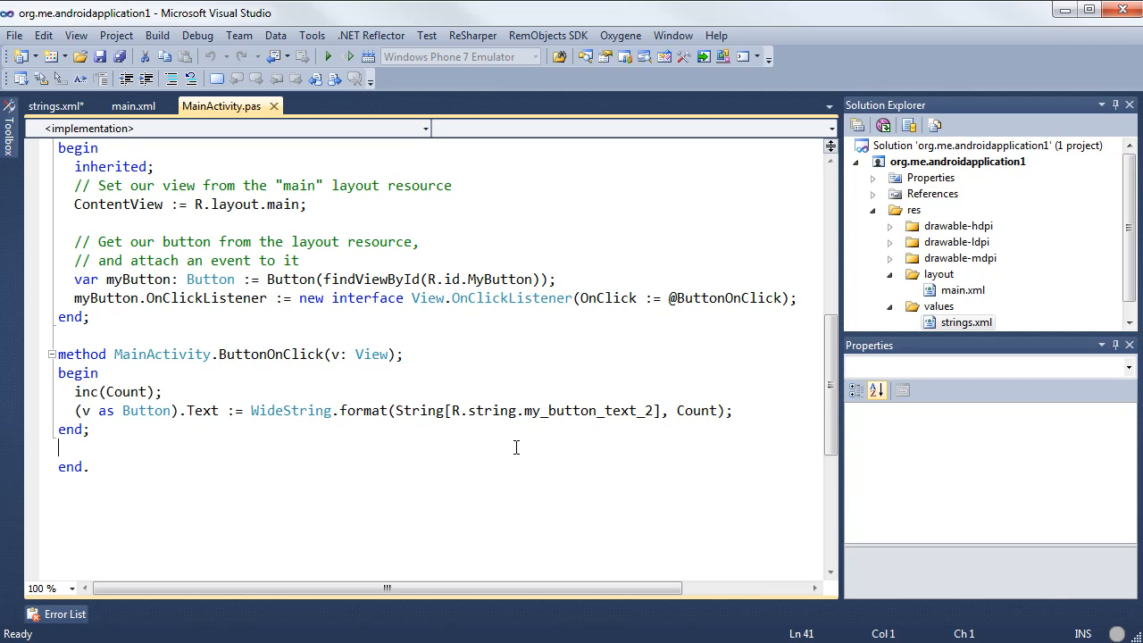
left_click(54, 105)
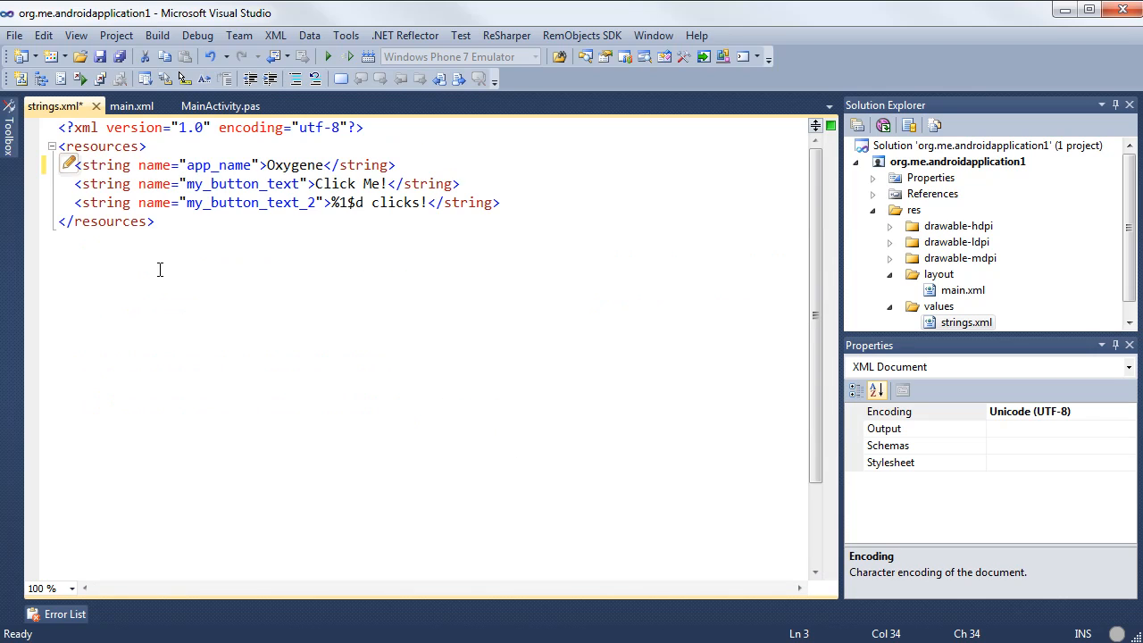
left_click(132, 106)
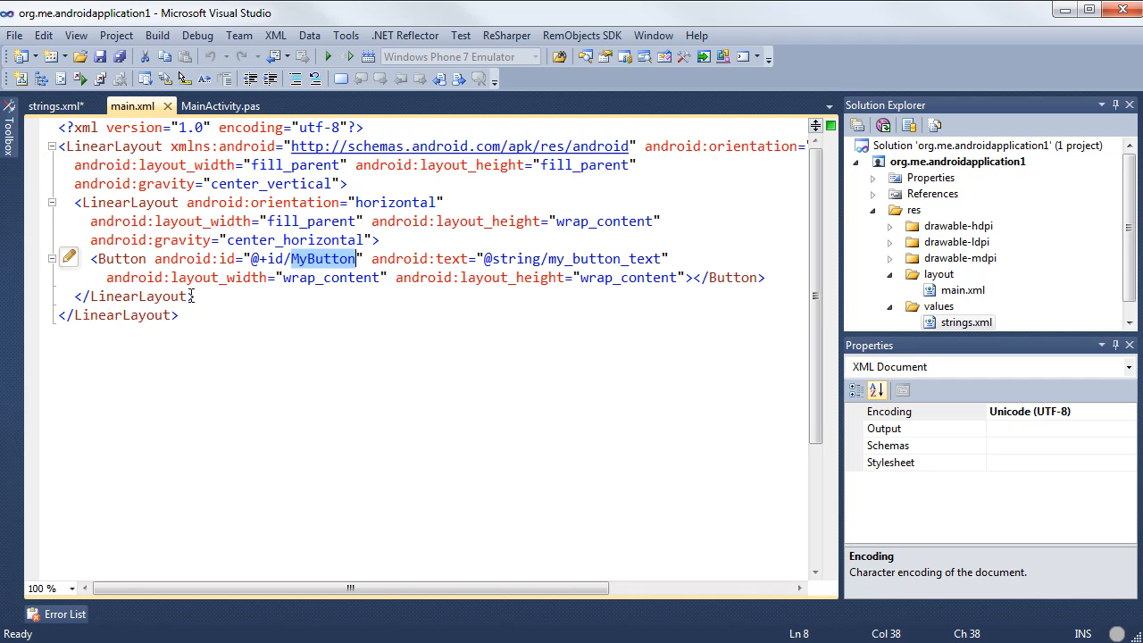
left_click(222, 105)
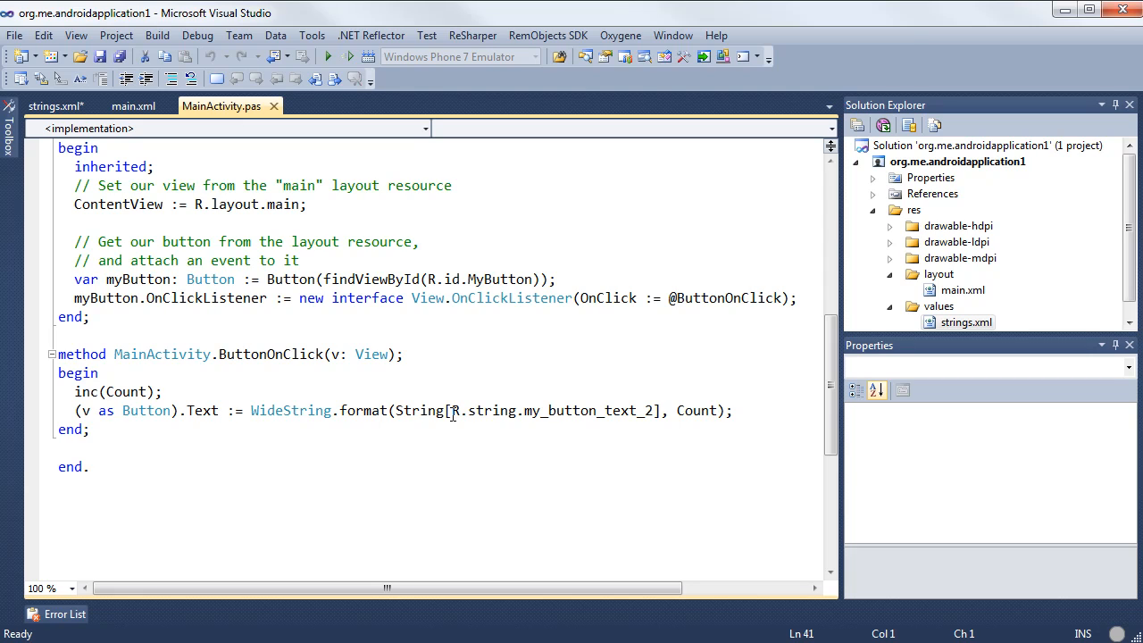
left_click(59, 447)
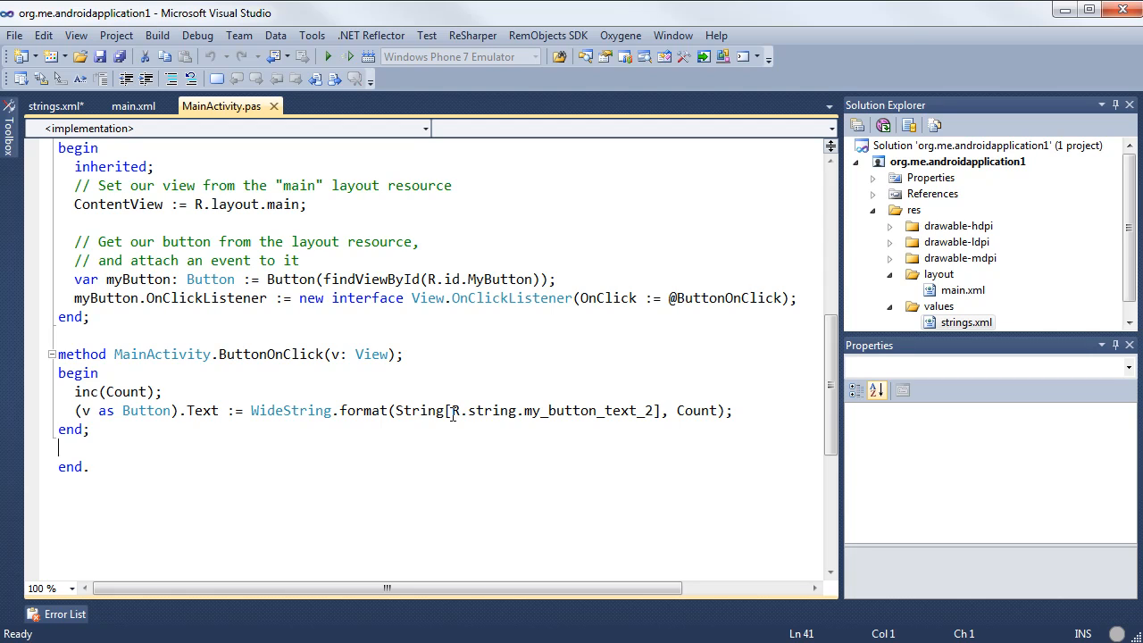
- Add 'if count > 2 then' with a short Toast.makeText "Hello World! This is a toast." call in ButtonOnClick
left_click(775, 411)
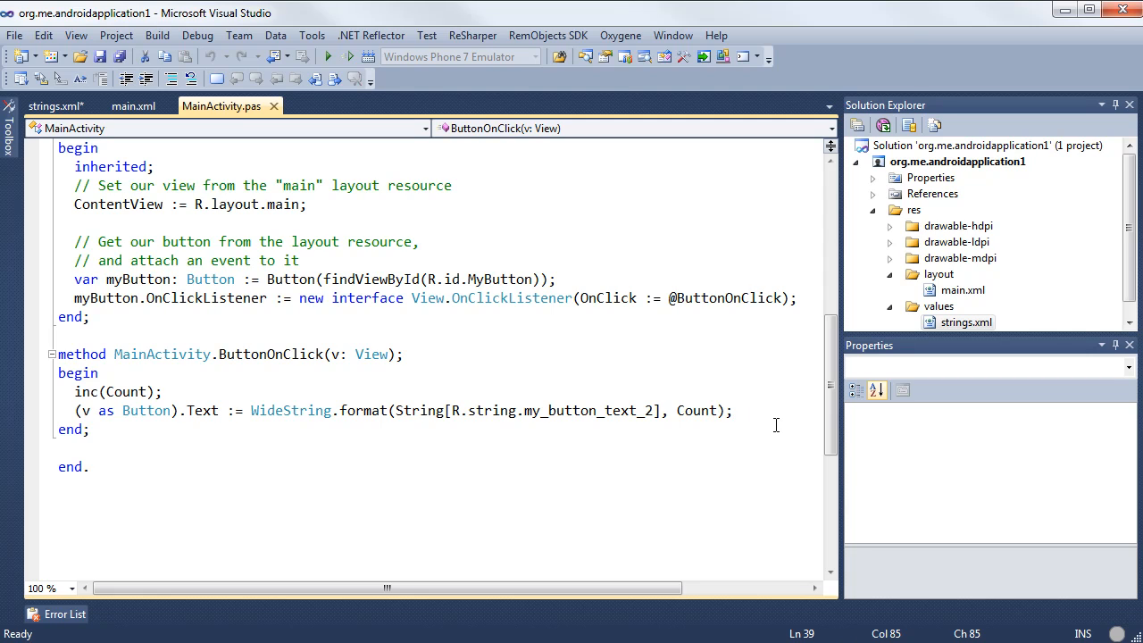
key("enter")
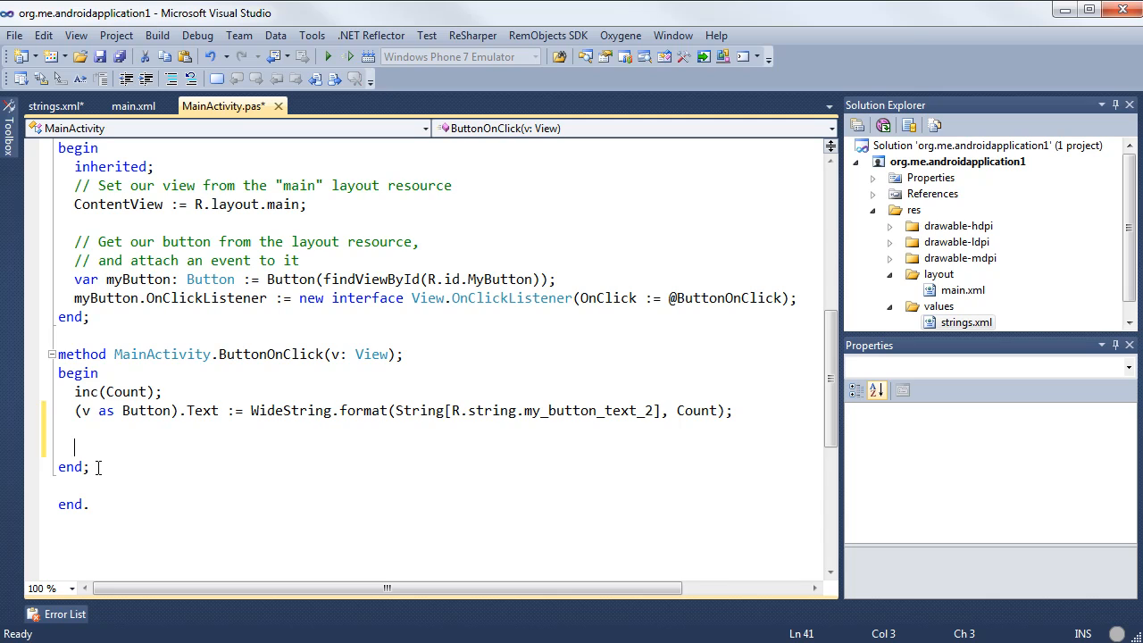
type("if coun")
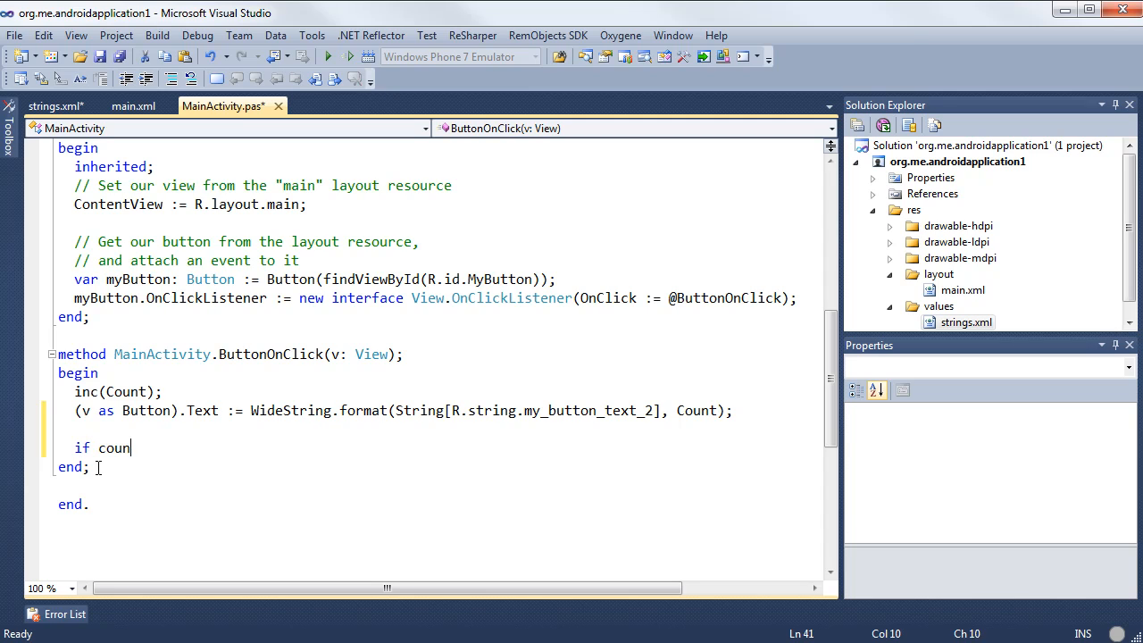
type("t >")
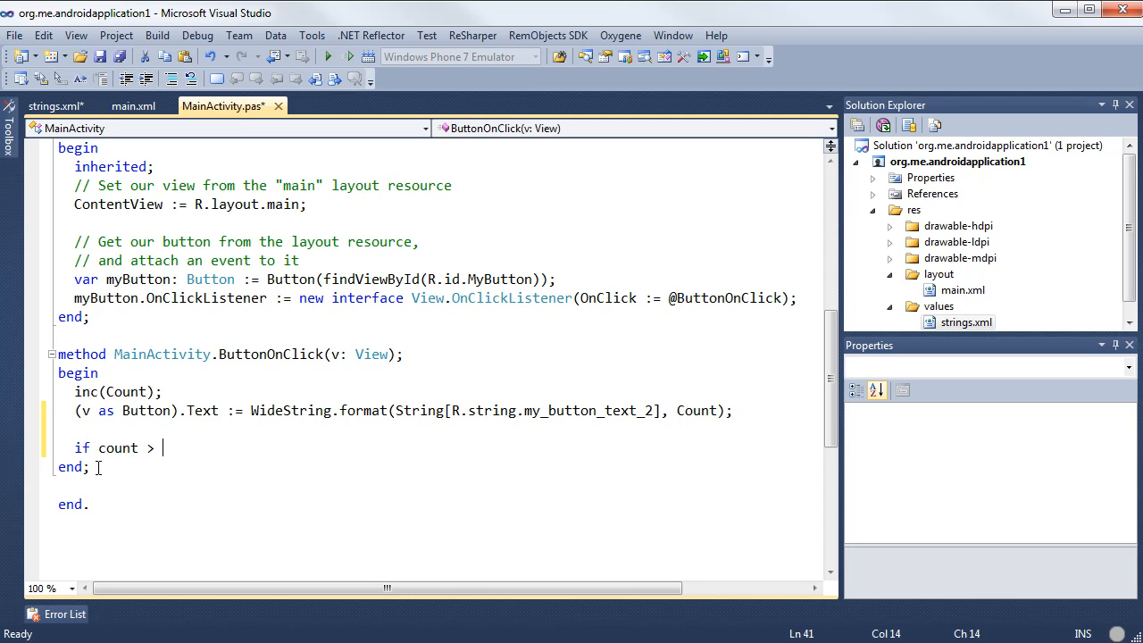
type("2 then")
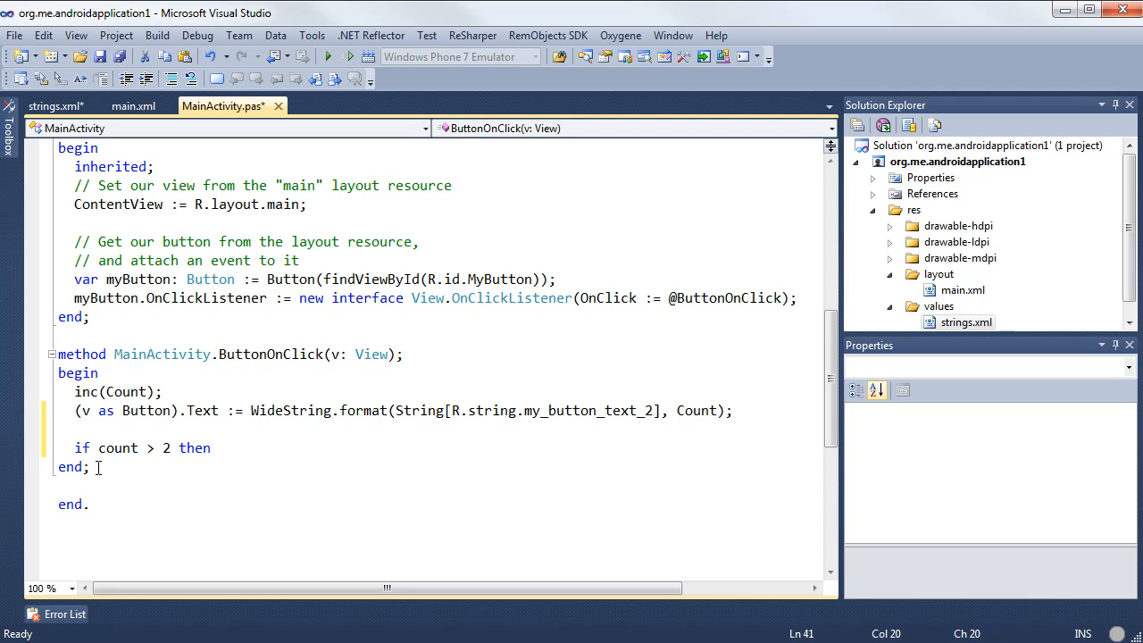
key("Return")
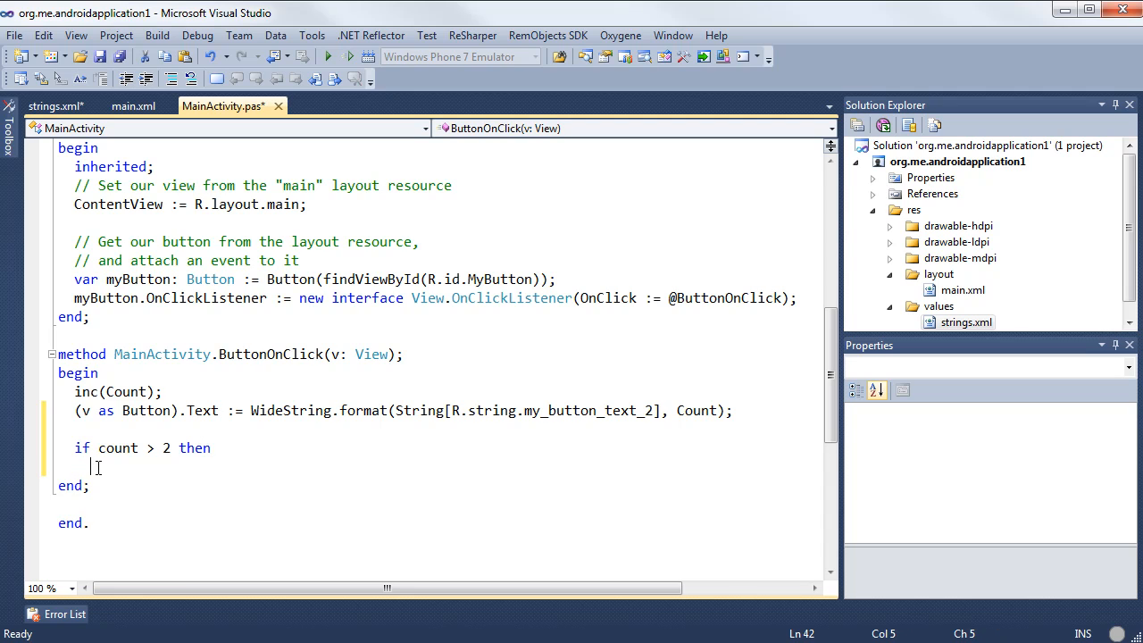
type("Toast.makeText(getApplicationContext(), \"Hello World! This is a toast.\", Toast.LENGTH_SHORT")
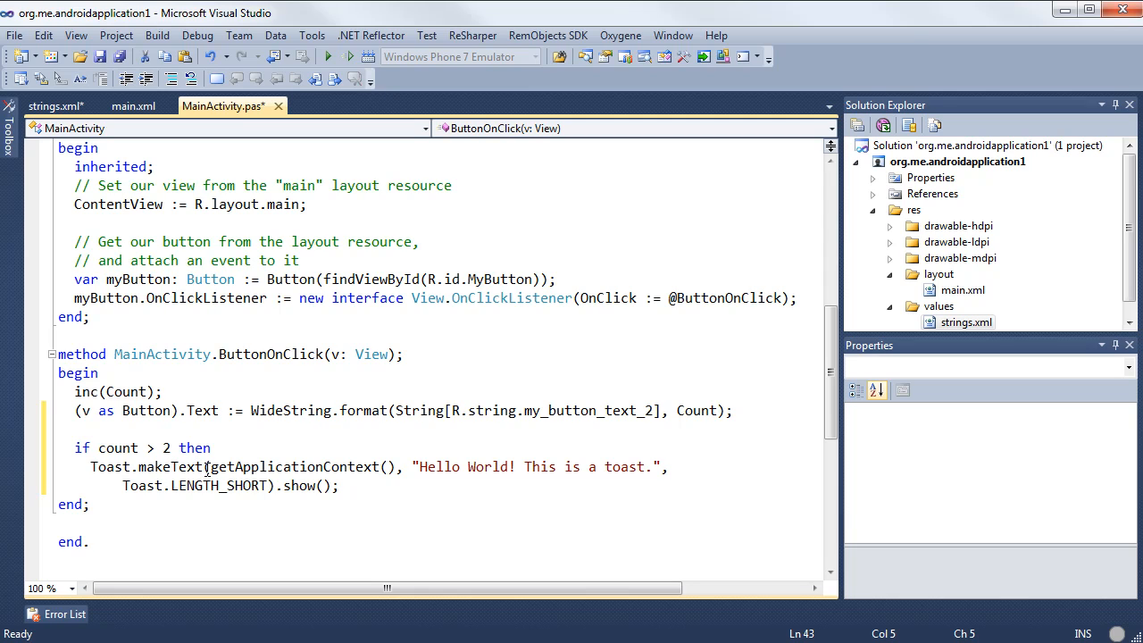
mouse_move(293, 475)
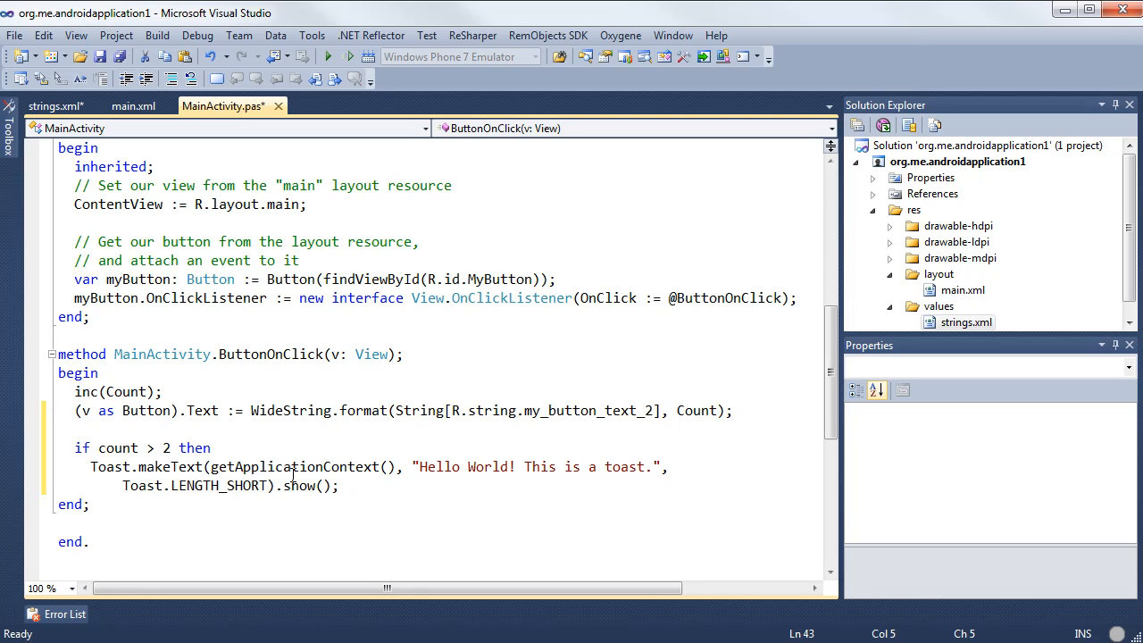
mouse_move(502, 475)
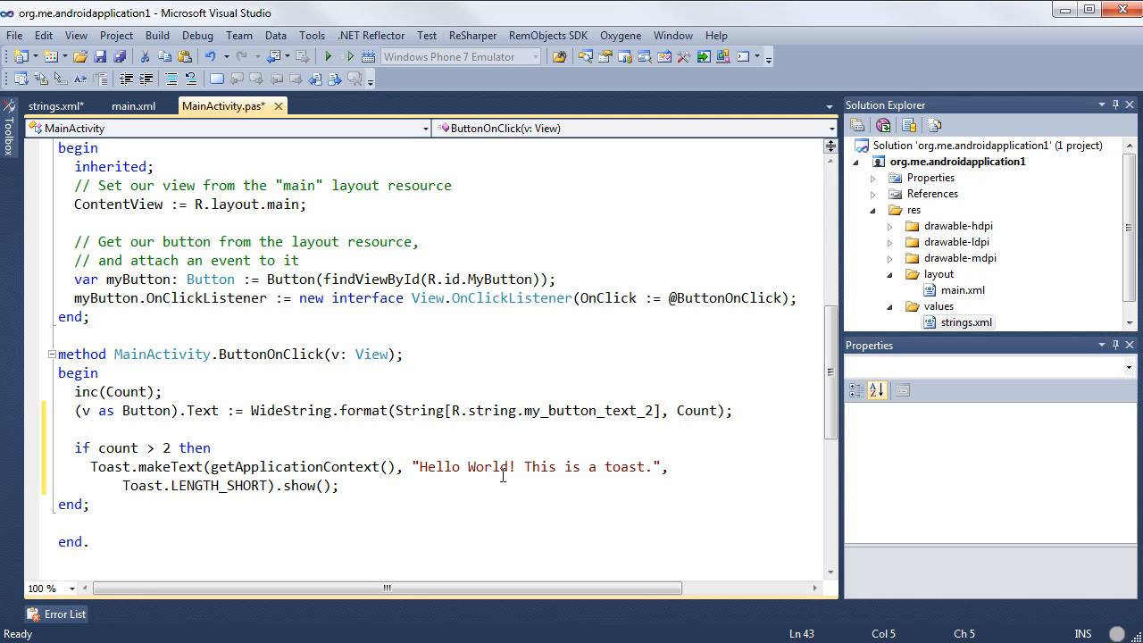
mouse_move(307, 467)
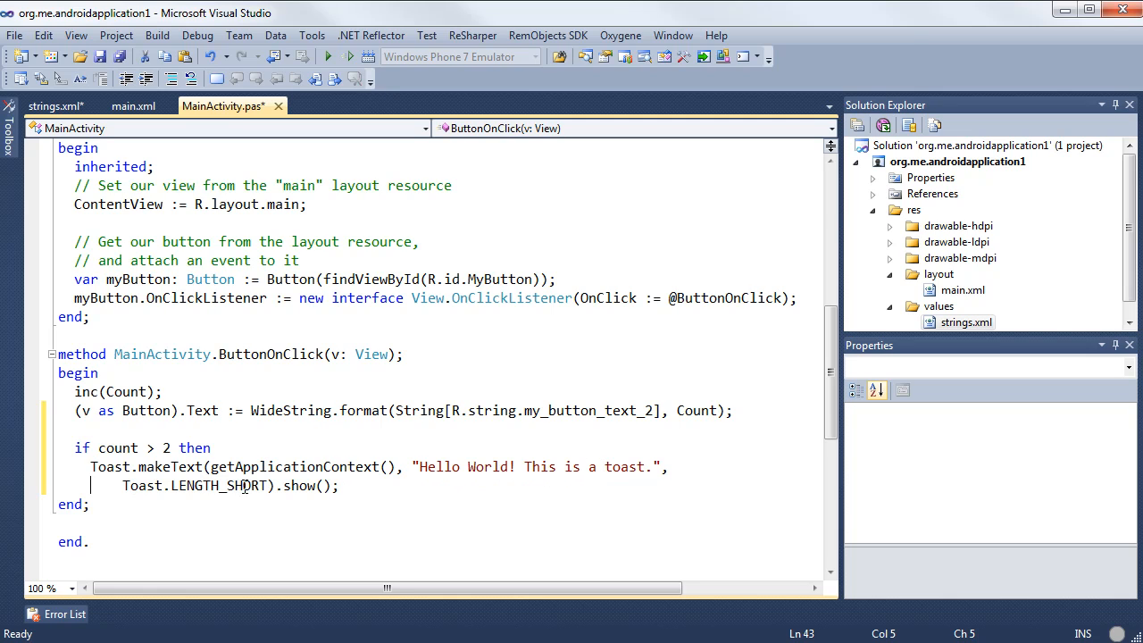
mouse_move(218, 497)
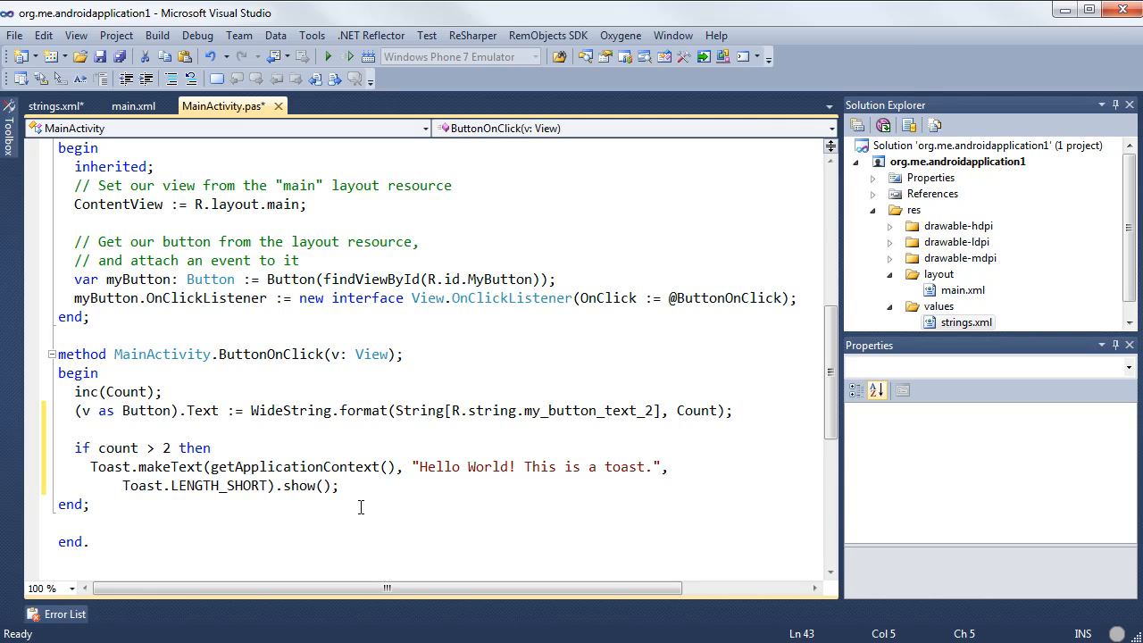
mouse_move(165, 509)
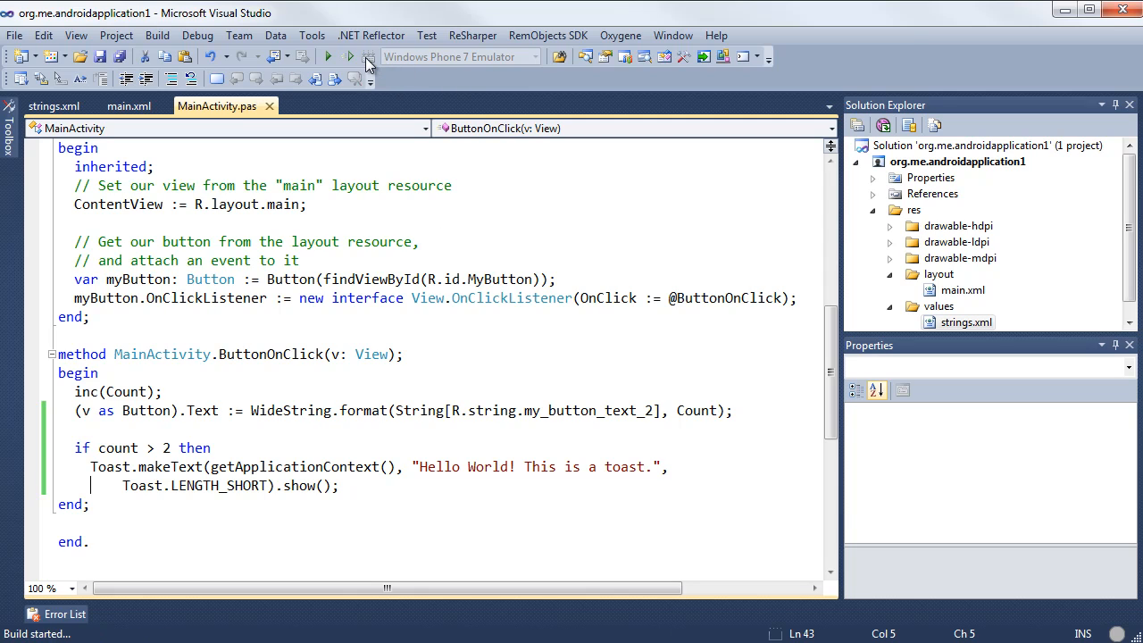
- Build the project successfully
left_click(368, 55)
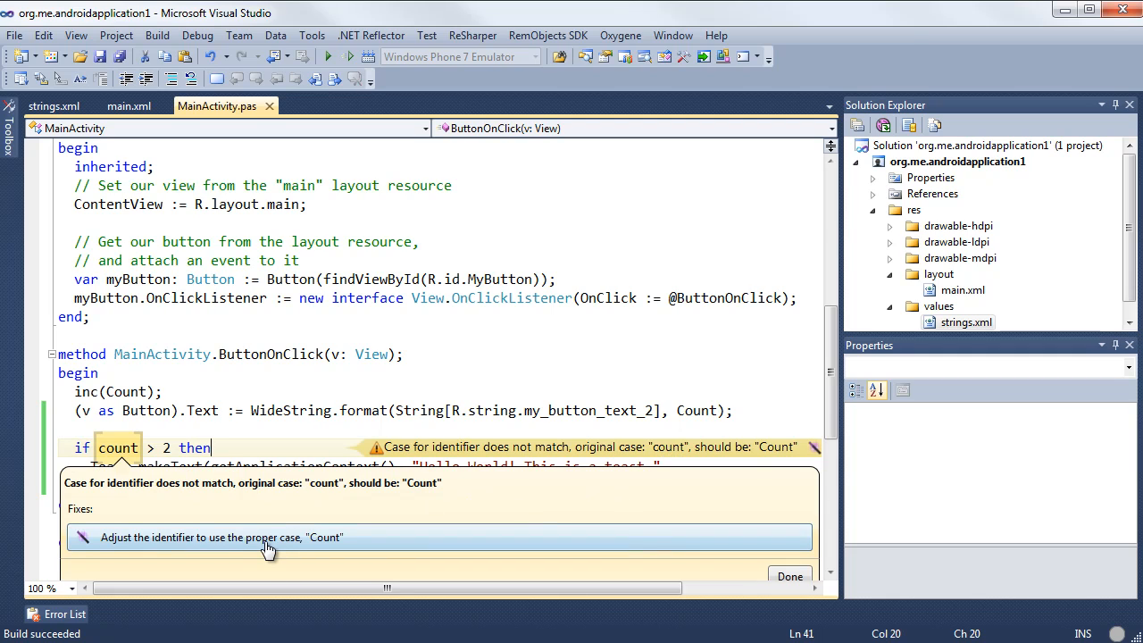
mouse_move(253, 546)
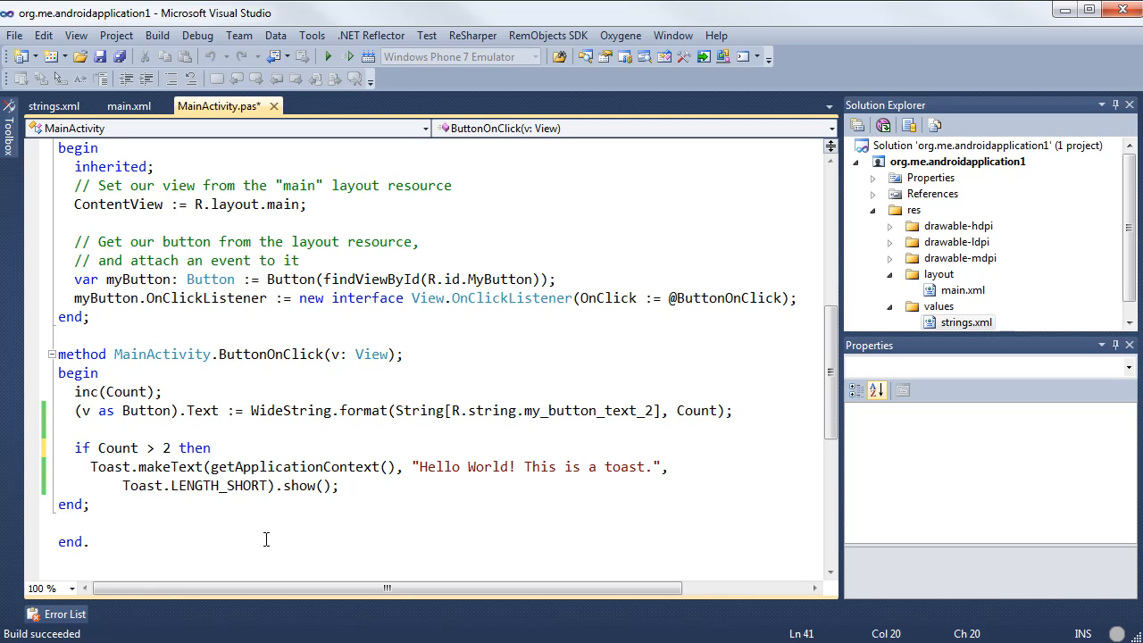
mouse_move(278, 543)
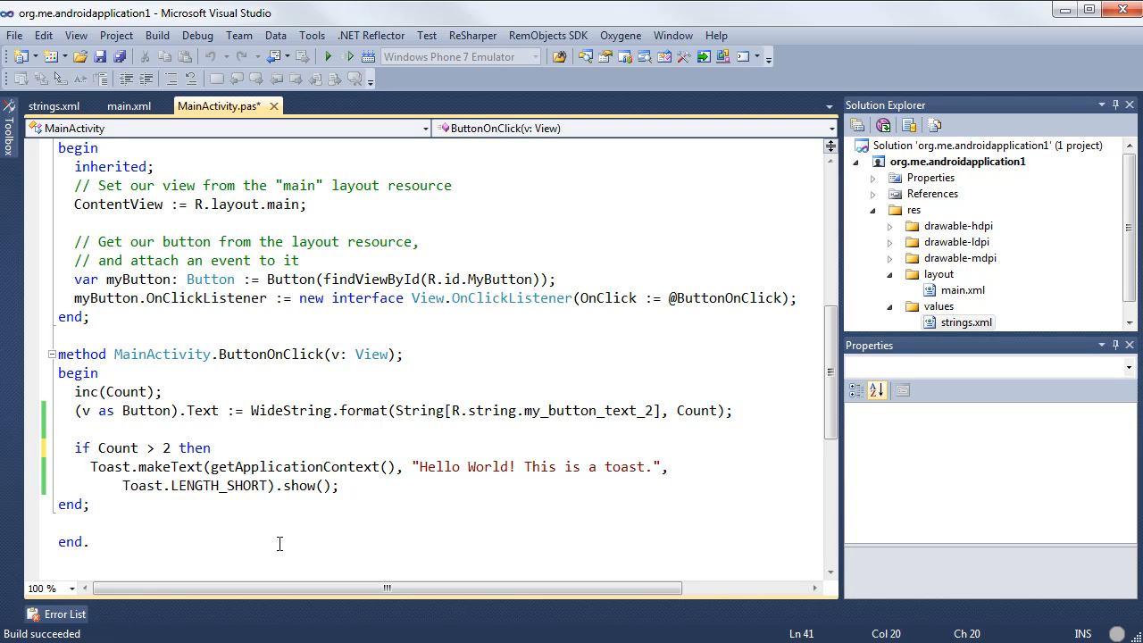
mouse_move(328, 55)
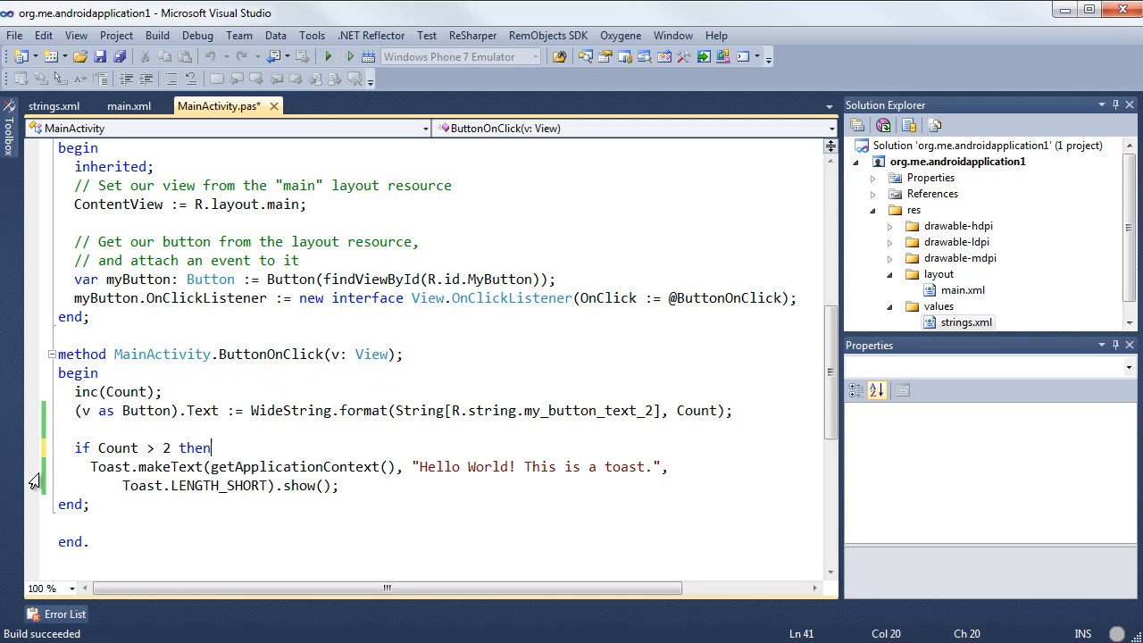
- Set a breakpoint on 'if Count > 2 then' and start debugging in the emulator
left_click(32, 446)
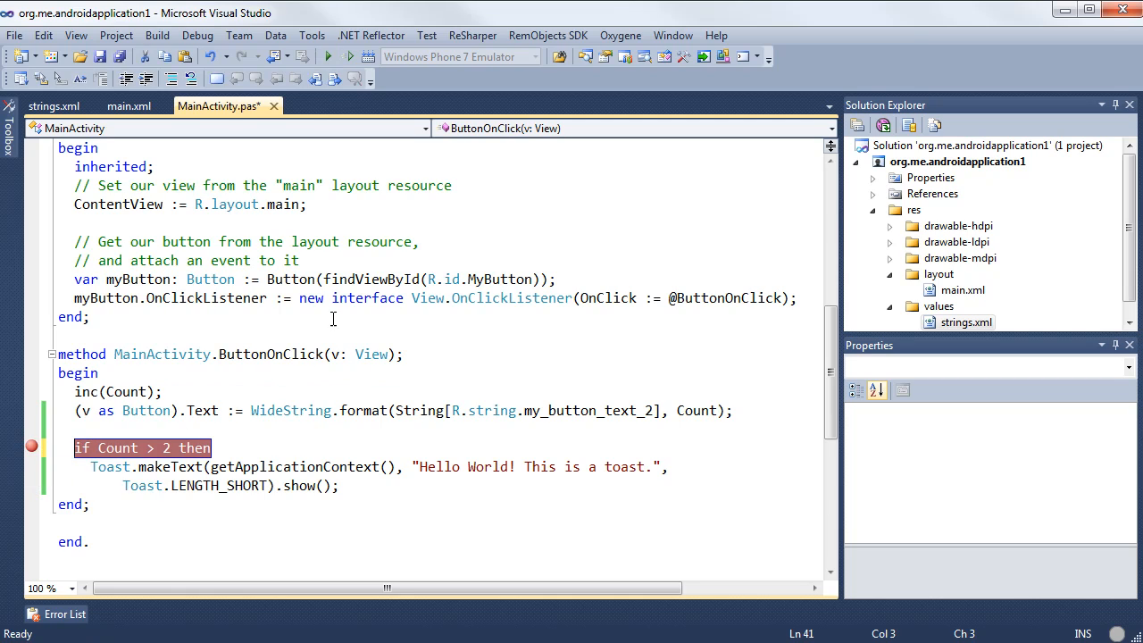
left_click(350, 55)
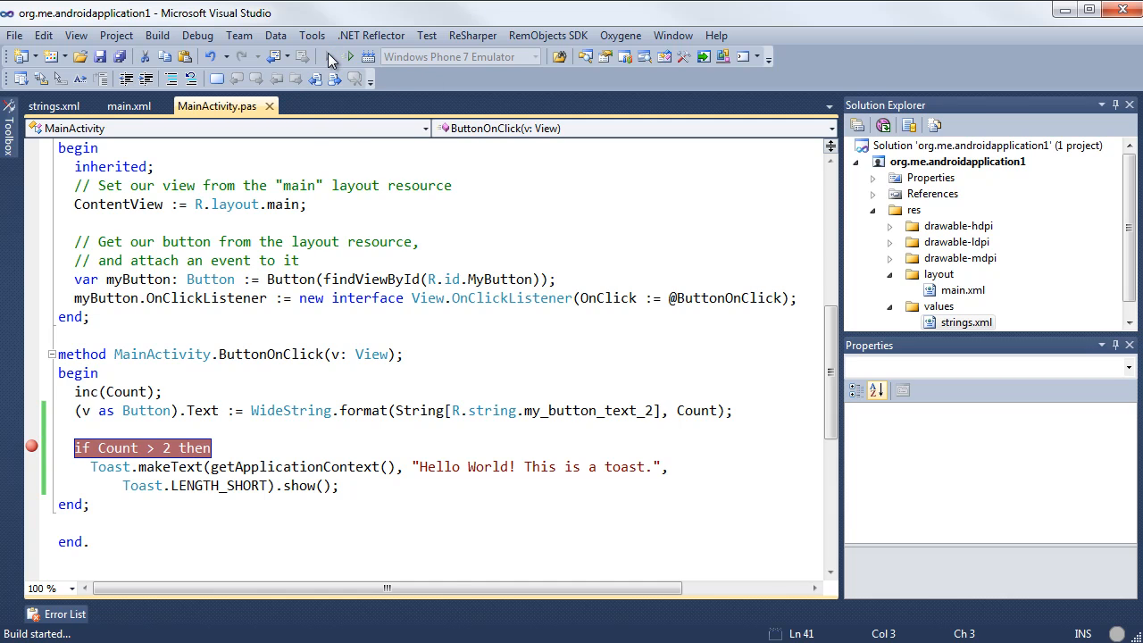
left_click(350, 55)
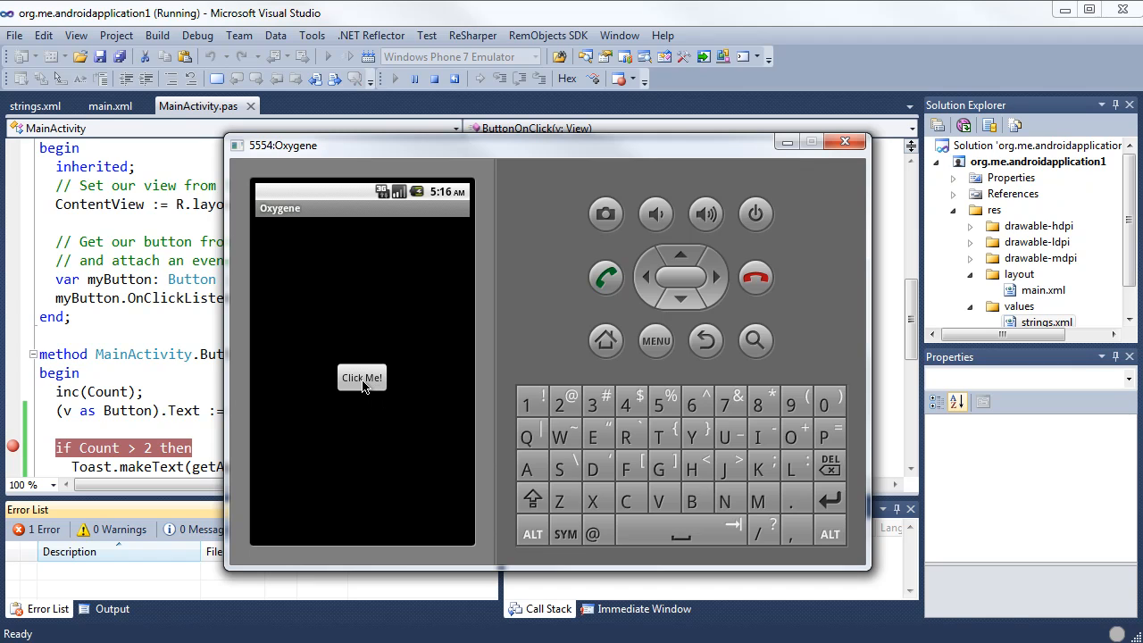
- Click the button to hit the breakpoint, continue, remove the breakpoint, and click until '3 clicks!' shows the toast
left_click(844, 141)
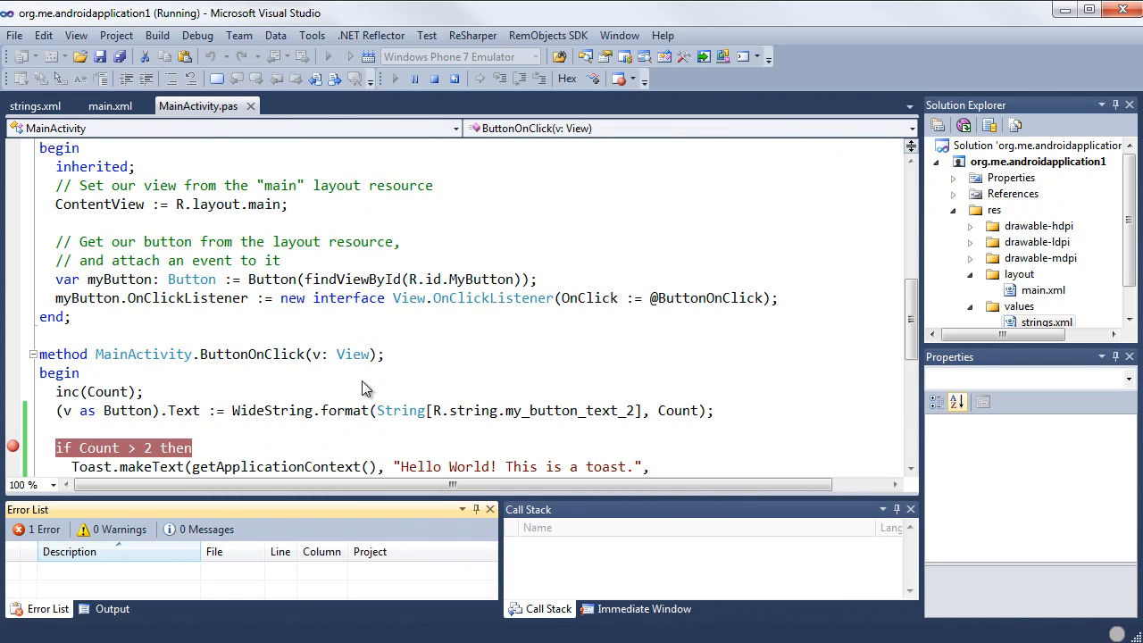
left_click(395, 78)
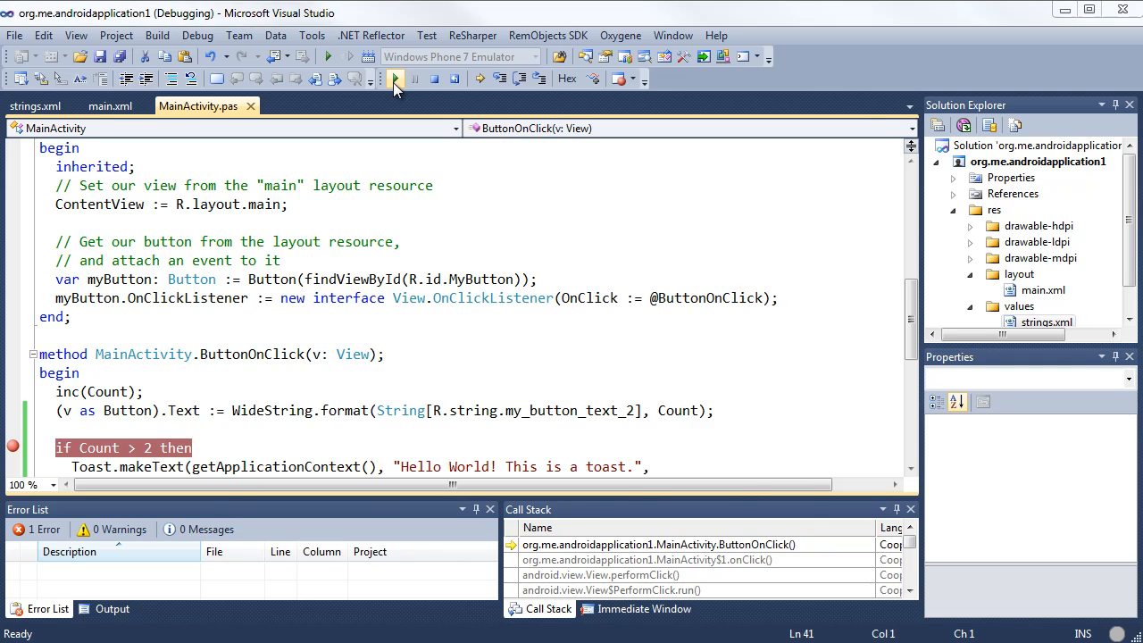
left_click(395, 79)
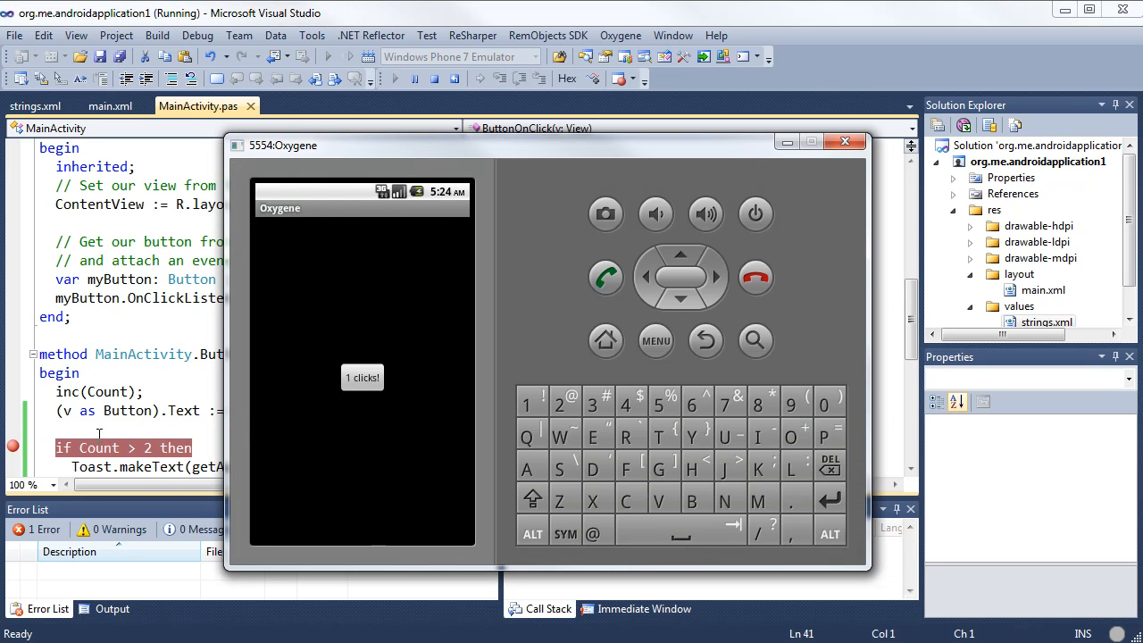
left_click(843, 141)
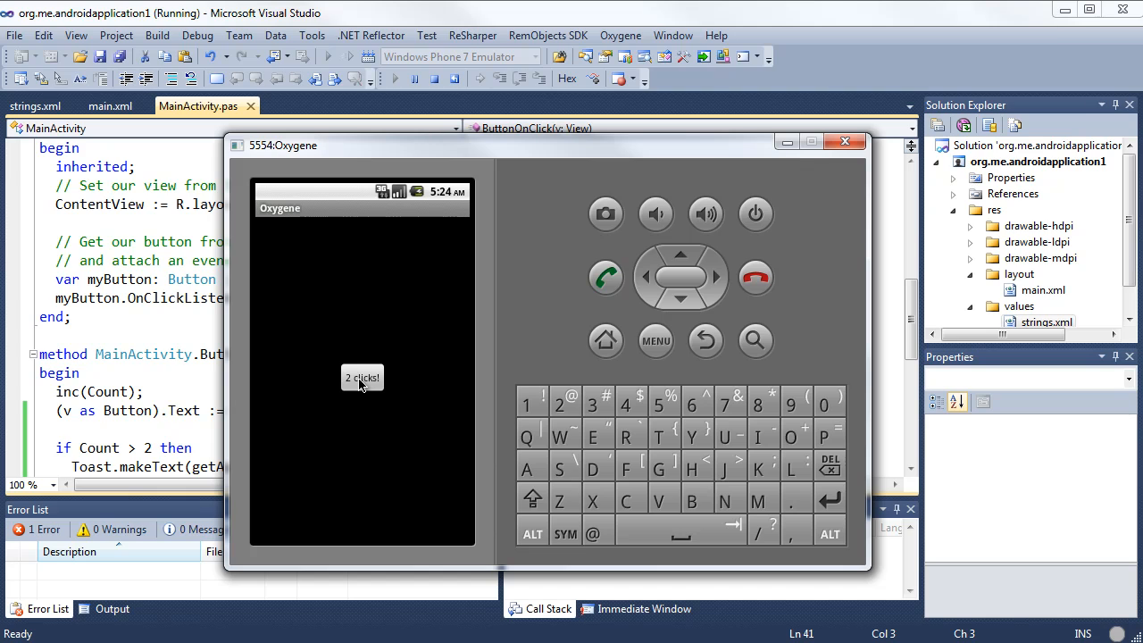
left_click(361, 377)
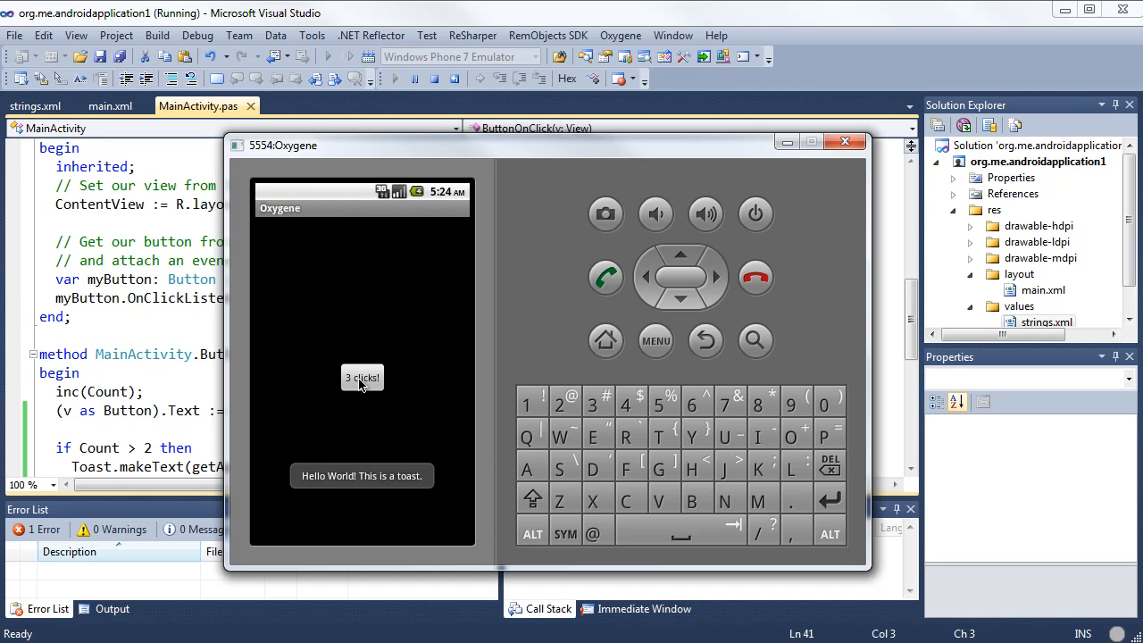